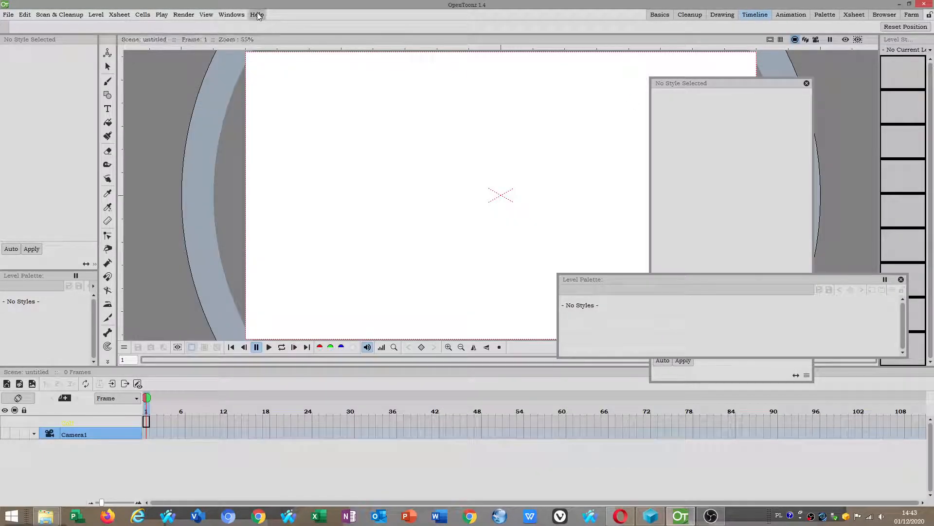
# Check the program version information and the current project's settings, then close both.
pyautogui.click(256, 15)
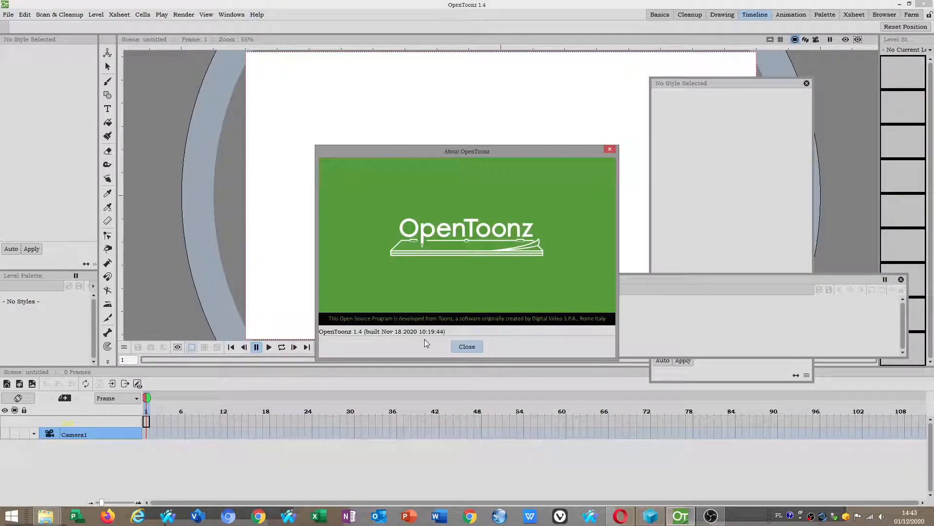
pyautogui.click(467, 346)
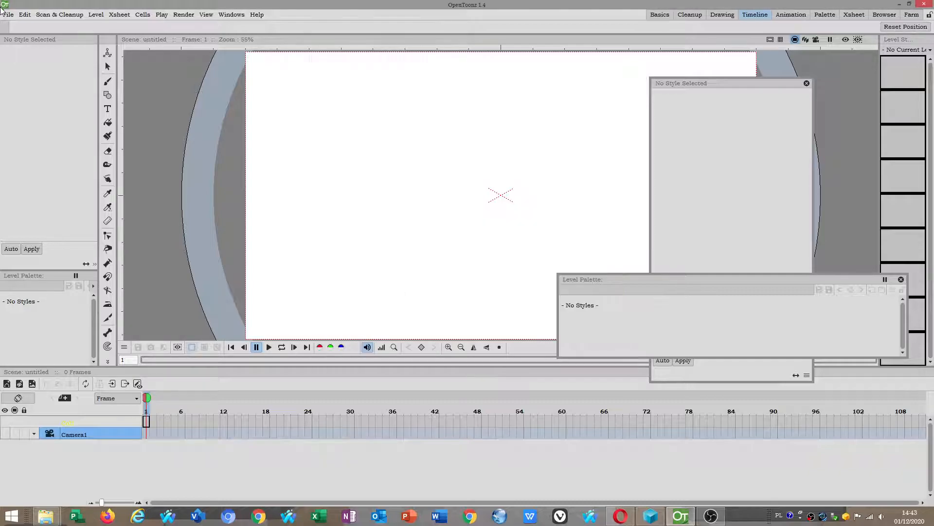
pyautogui.click(8, 15)
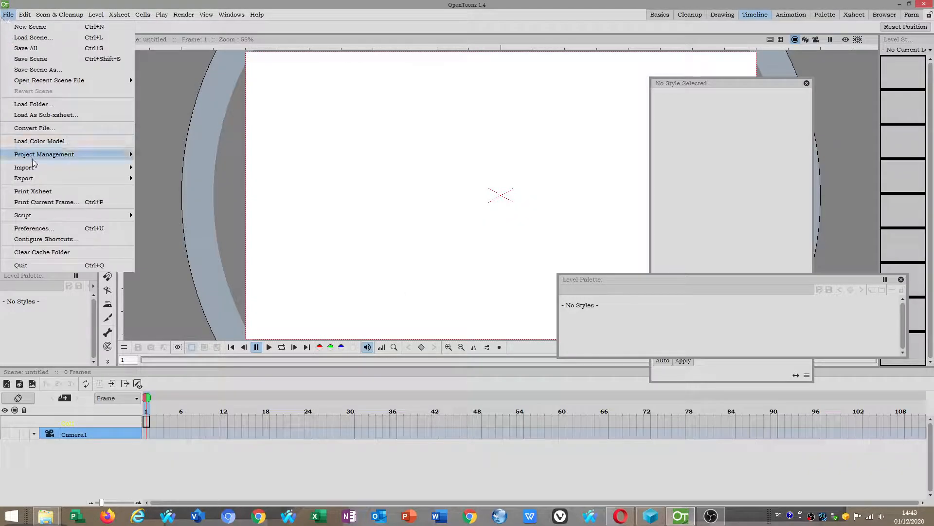
pyautogui.click(44, 154)
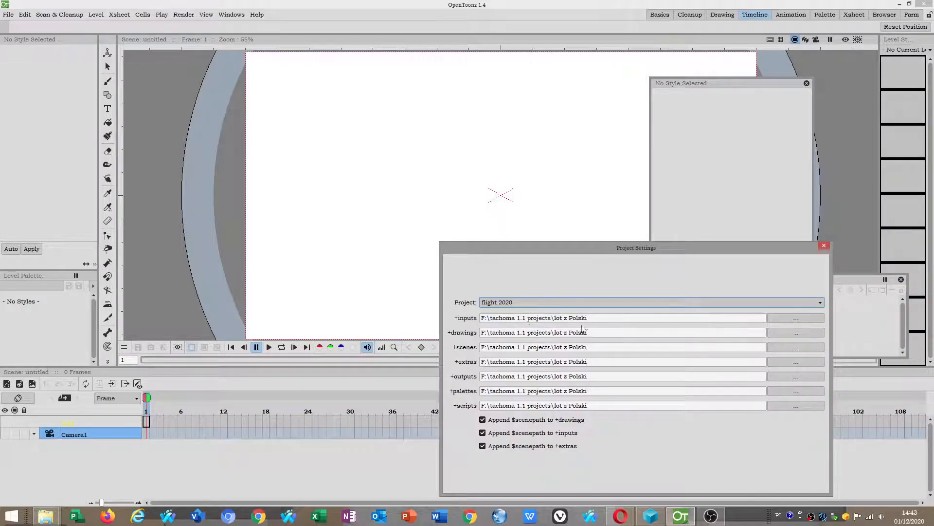
pyautogui.click(825, 245)
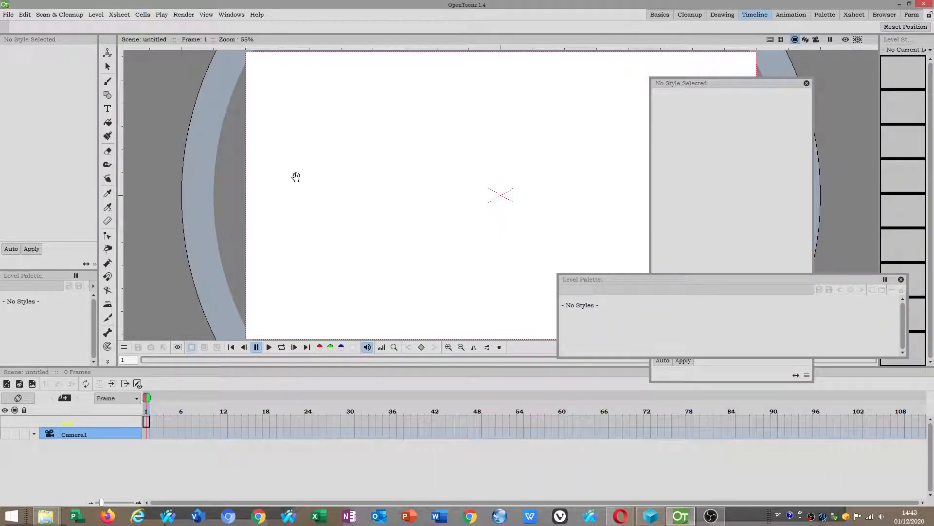
# Load the lot z Polski scene from the tachoma 1.1 projects folder so its 67 frames appear.
pyautogui.click(9, 15)
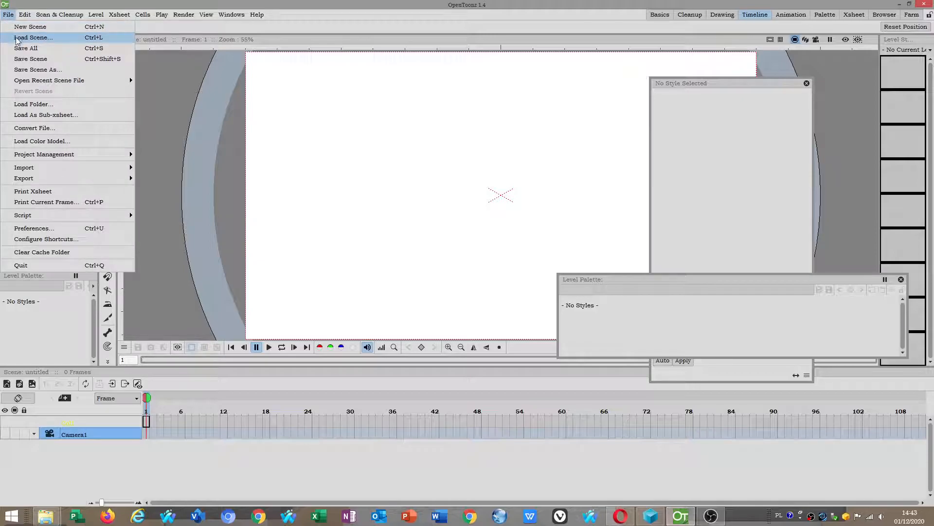
pyautogui.click(33, 37)
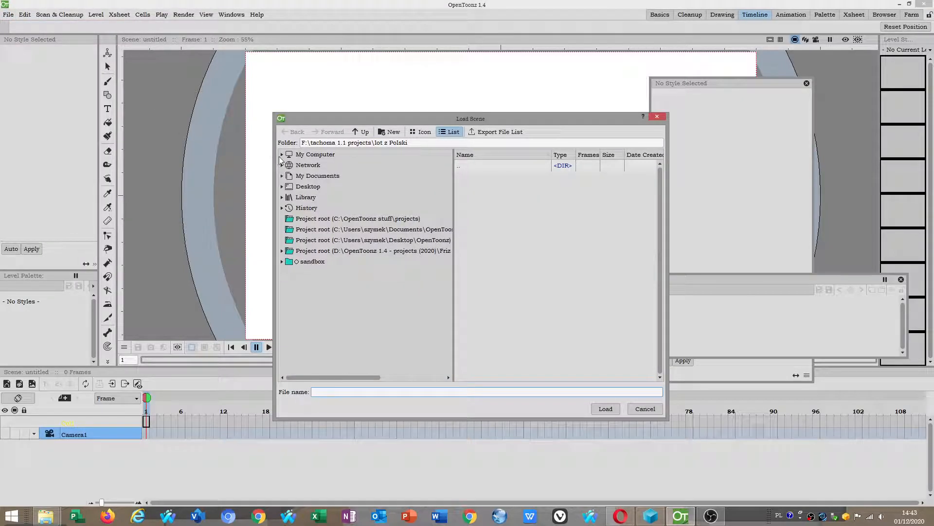
pyautogui.click(282, 155)
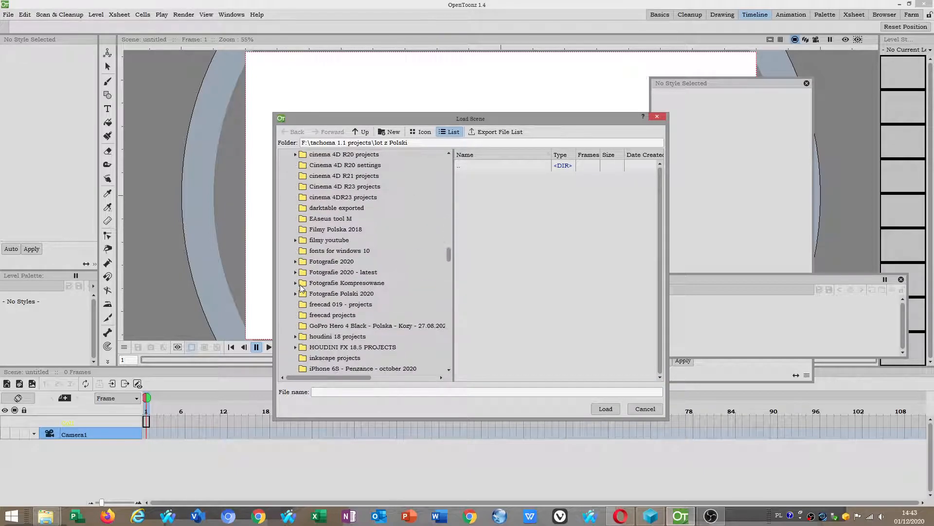
pyautogui.scroll(-3)
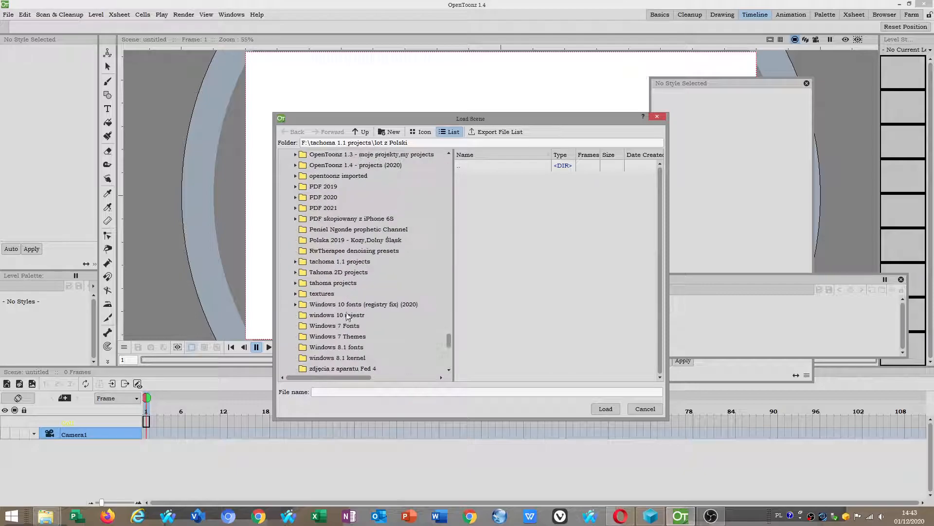
pyautogui.click(339, 261)
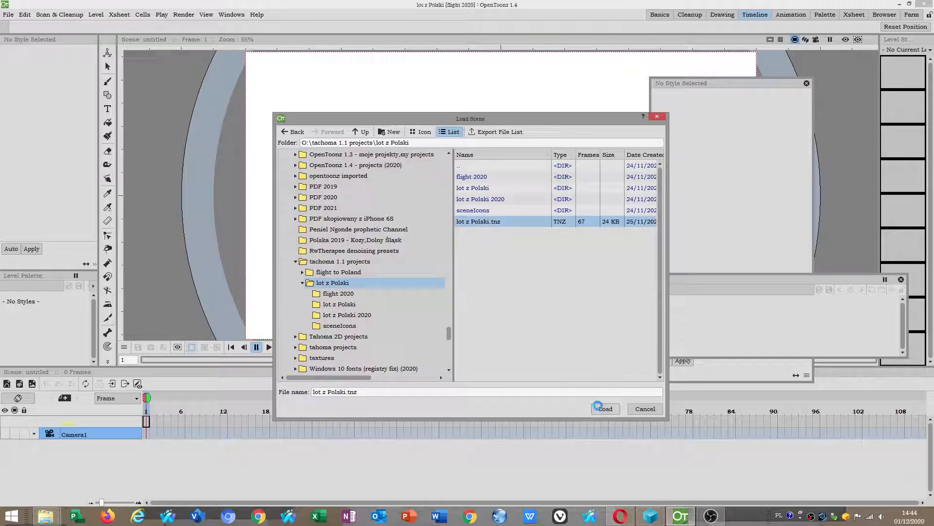
pyautogui.click(604, 408)
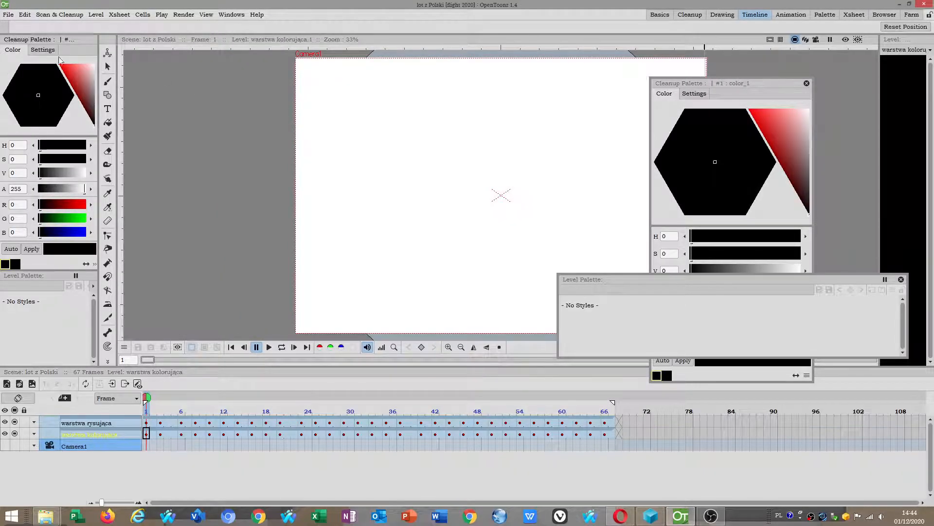
# Start a new empty untitled scene and bring up the General preferences page.
pyautogui.click(9, 14)
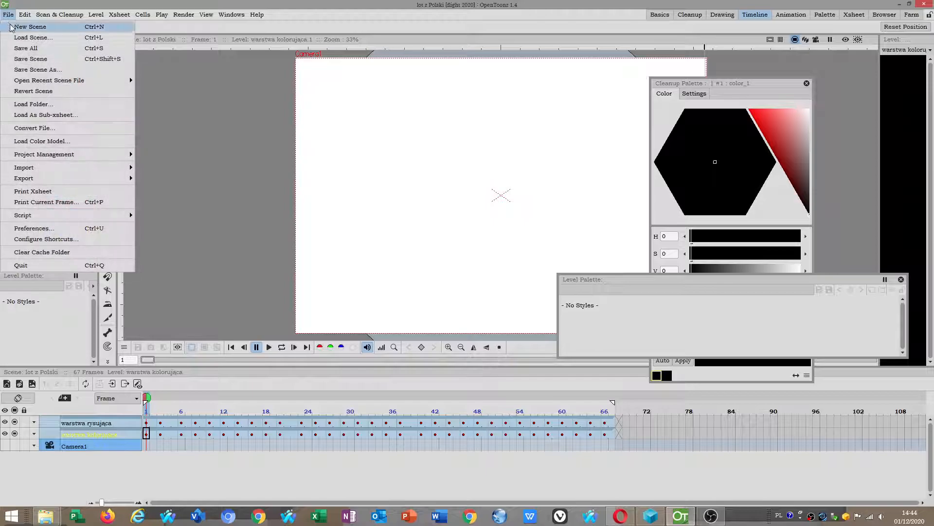
pyautogui.click(30, 27)
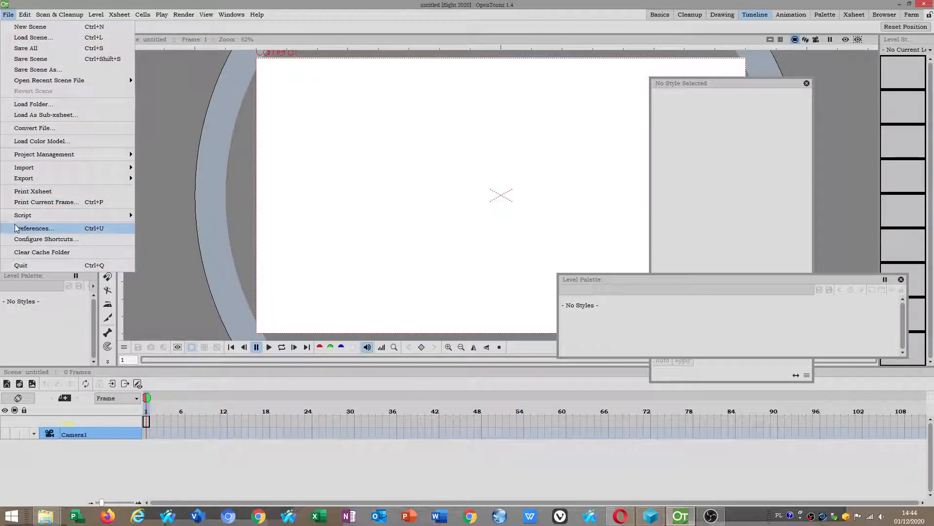
pyautogui.click(34, 227)
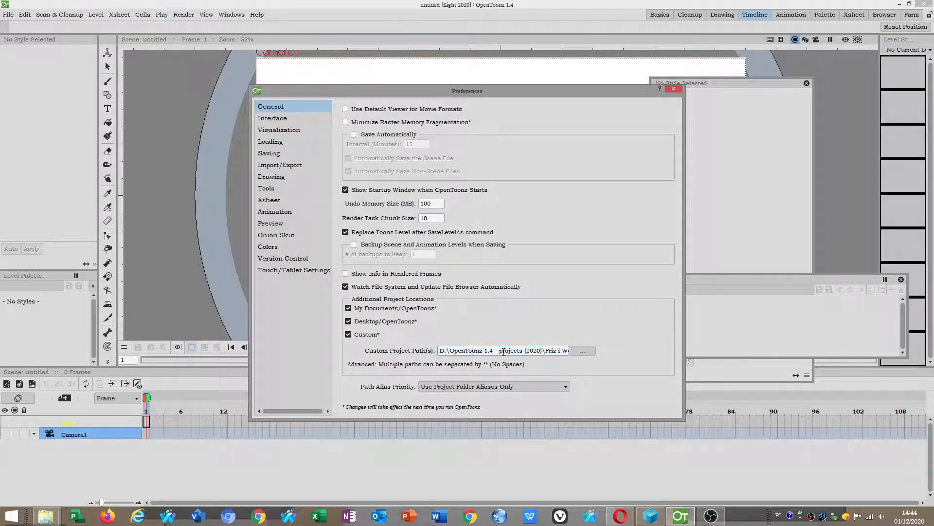
# Browse the custom project path to the flight 2020 subfolder inside tachoma 1.1 projects\lot z Polski.
pyautogui.click(582, 350)
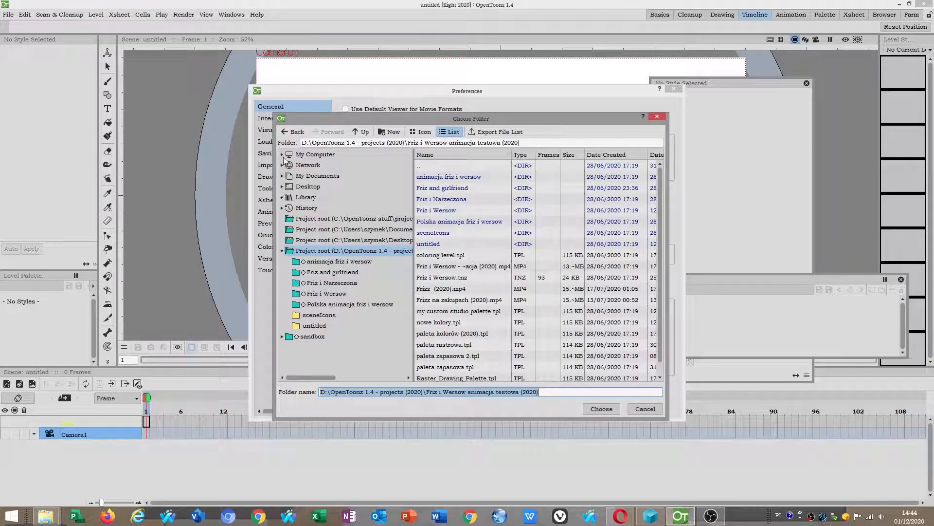
pyautogui.scroll(-3)
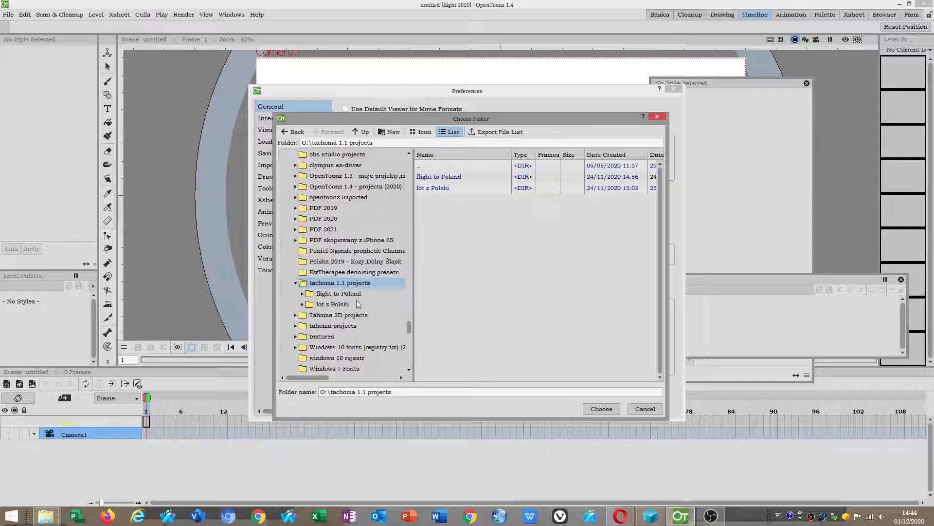
pyautogui.click(331, 304)
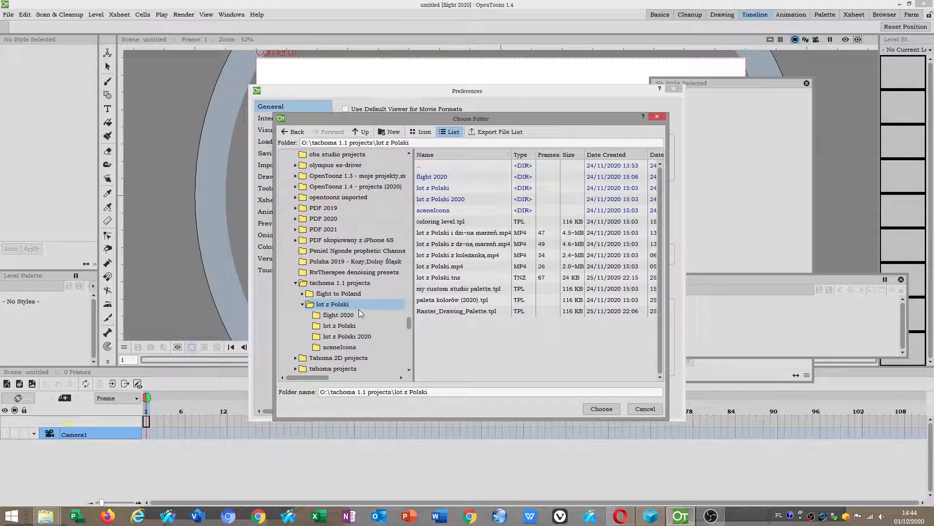
pyautogui.moveTo(337, 310)
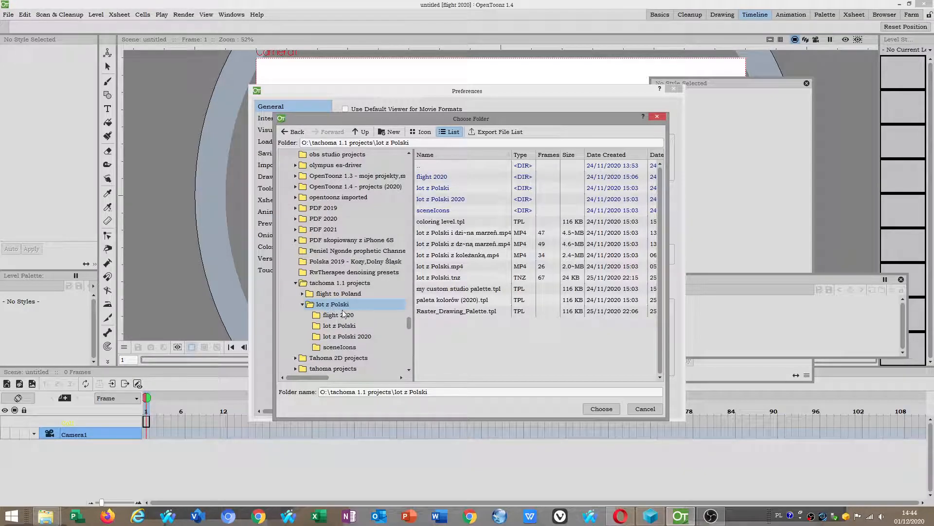
pyautogui.click(601, 407)
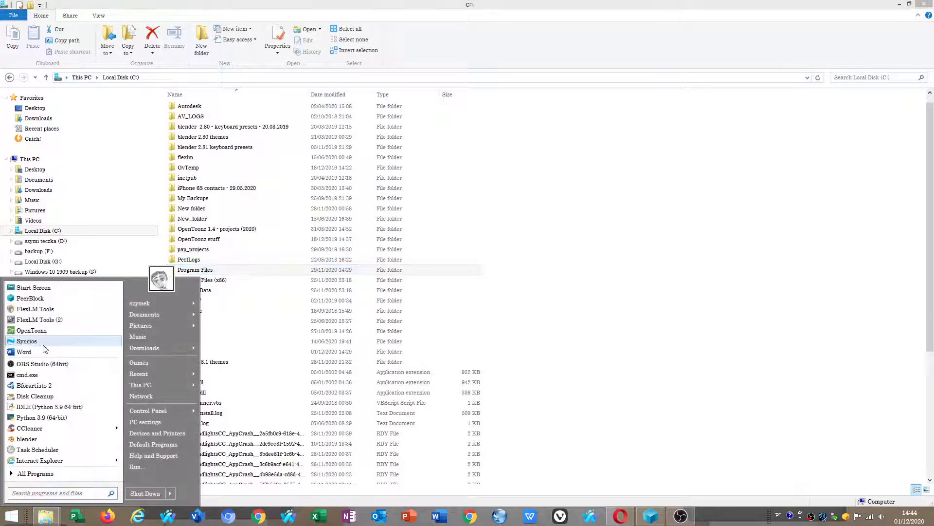
pyautogui.moveTo(32, 329)
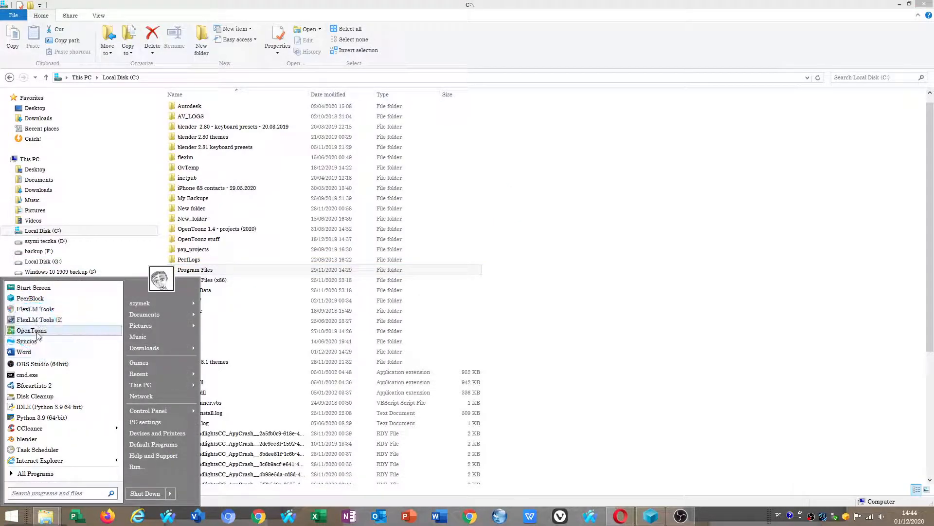
# Relaunch OpenToonz from the Start menu so flight 2020 shows as the current project.
pyautogui.click(31, 330)
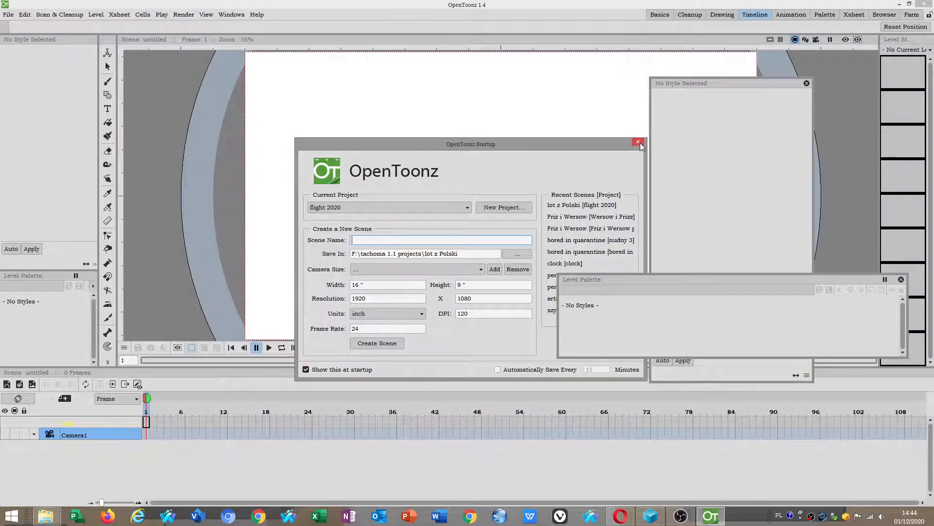
# Dismiss the startup window and show the File menu's project management commands.
pyautogui.click(8, 14)
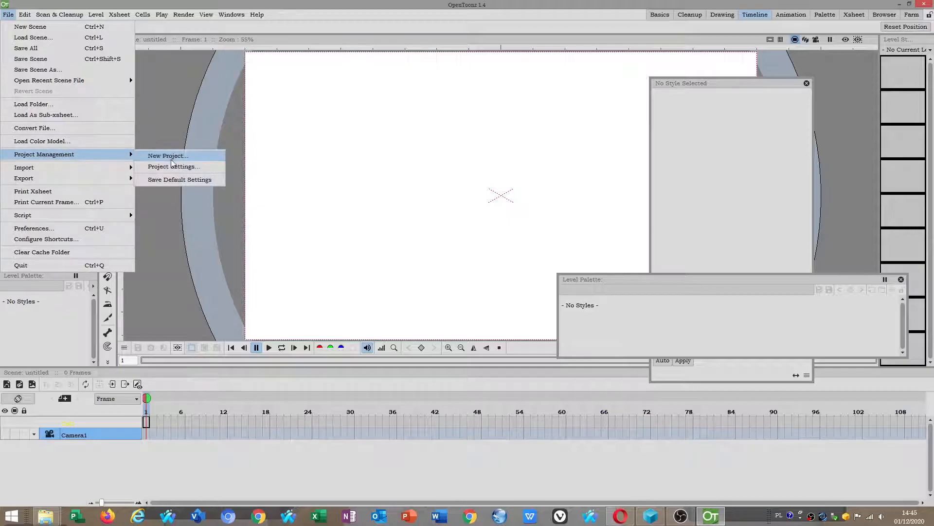
pyautogui.click(173, 166)
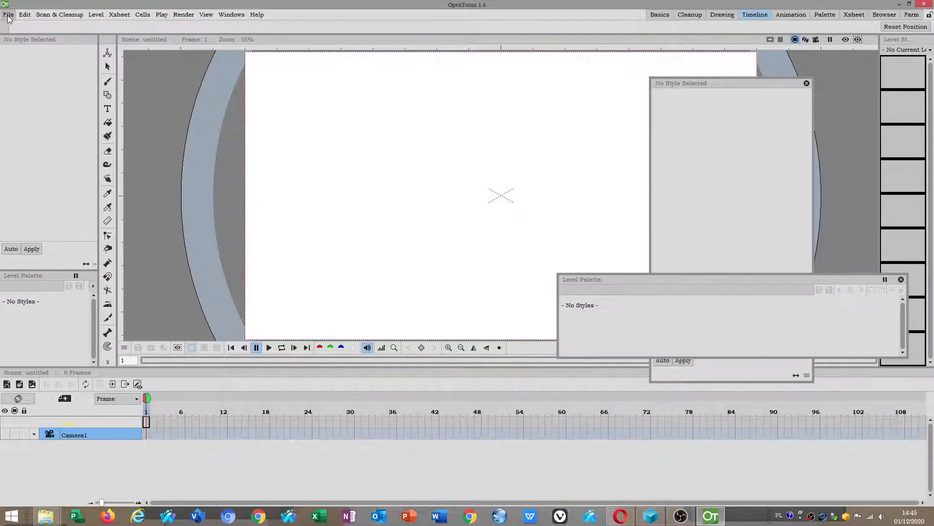
pyautogui.click(9, 14)
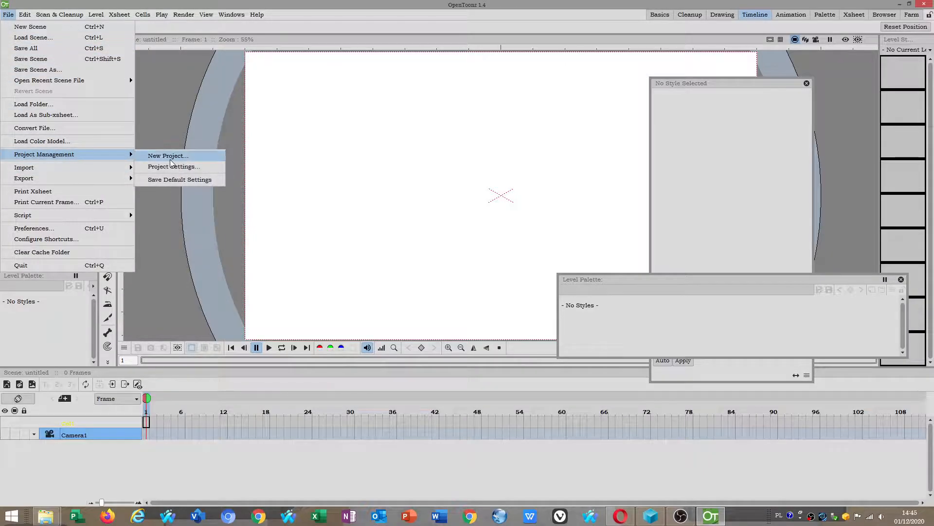
# Name the new project flight 2020, enable appending $scenepath, and browse the +inputs folder location.
pyautogui.click(168, 156)
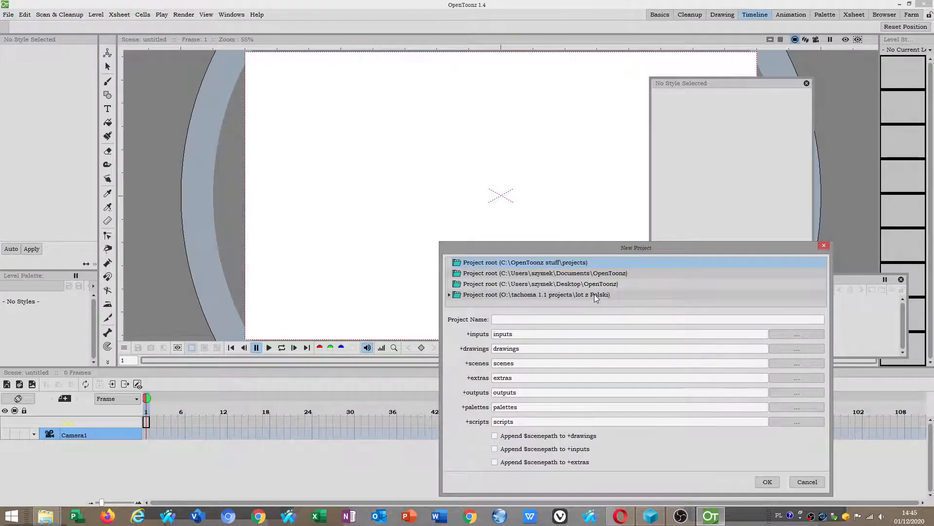
pyautogui.click(449, 294)
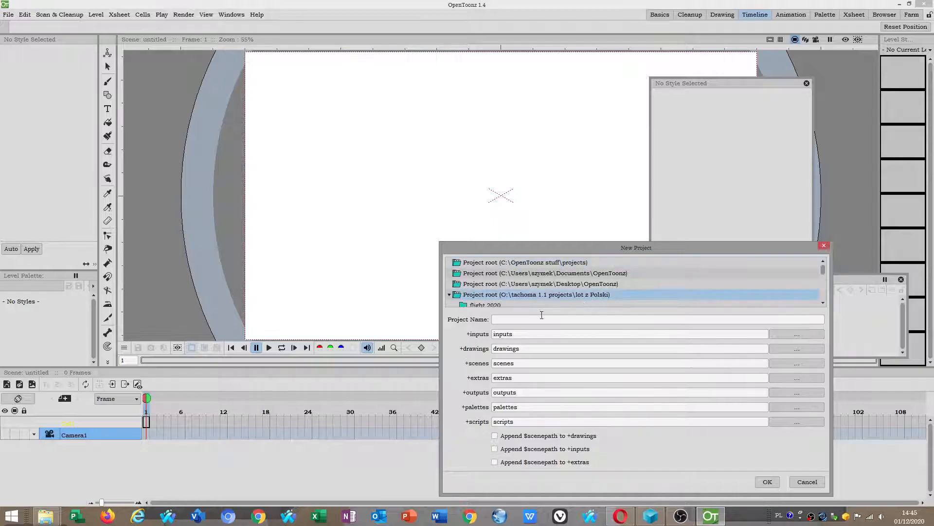
pyautogui.write('flight 202')
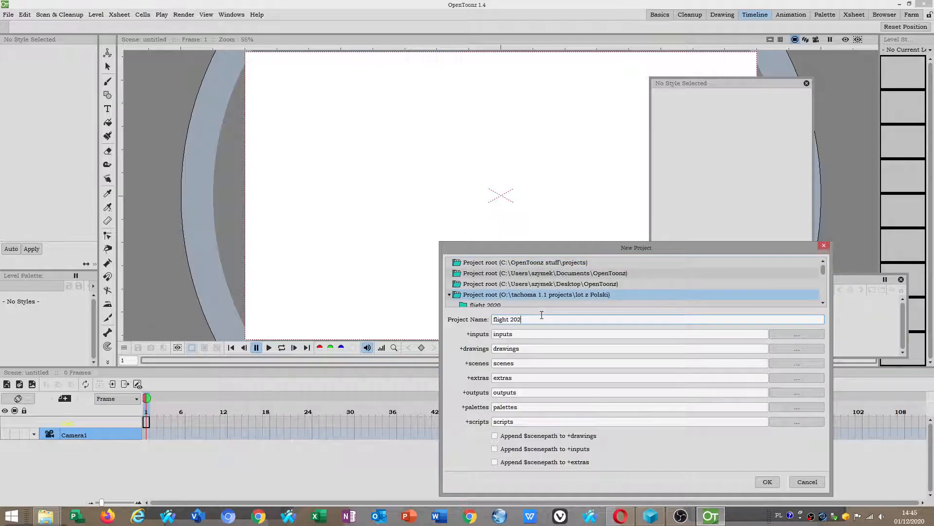
pyautogui.click(494, 435)
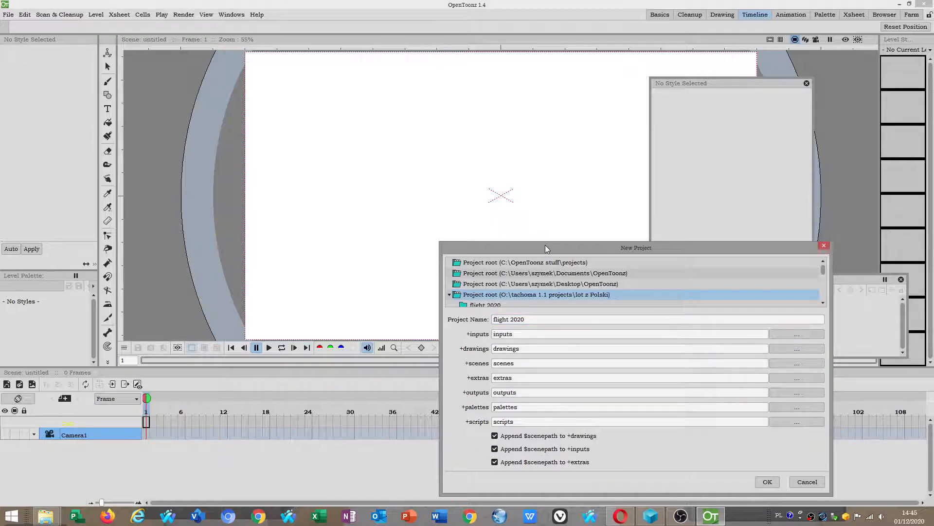
pyautogui.moveTo(635, 247); pyautogui.dragTo(540, 179)
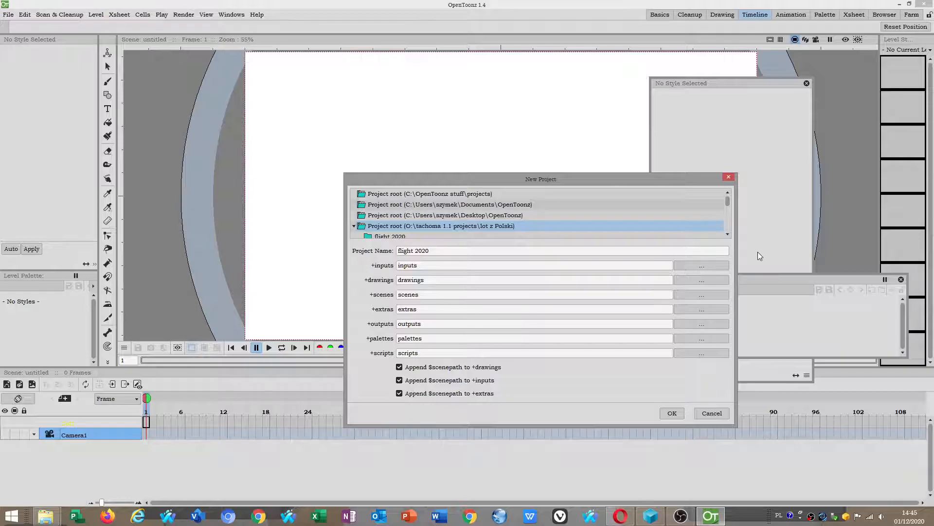
pyautogui.click(701, 265)
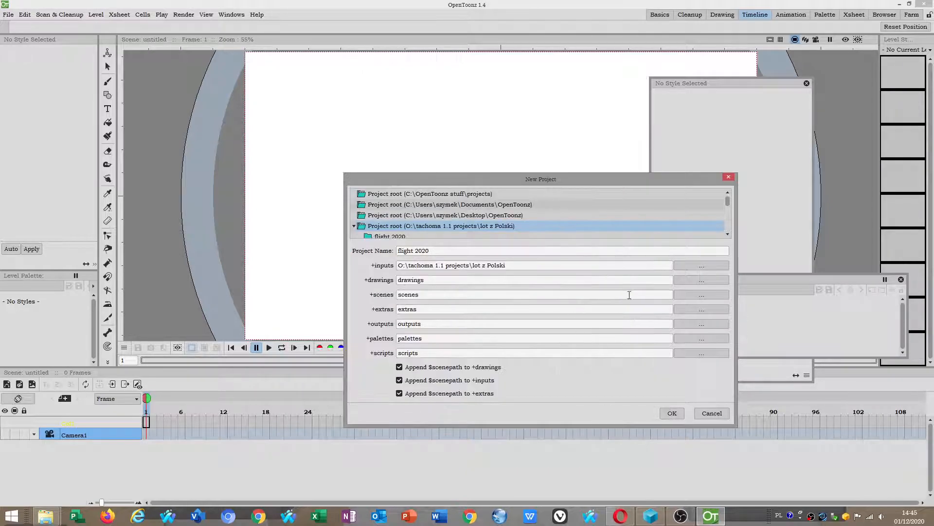
# Point the drawings, scenes, extras, outputs, palettes and scripts folders at lot z Polski\flight 2020 and create the project.
pyautogui.click(702, 265)
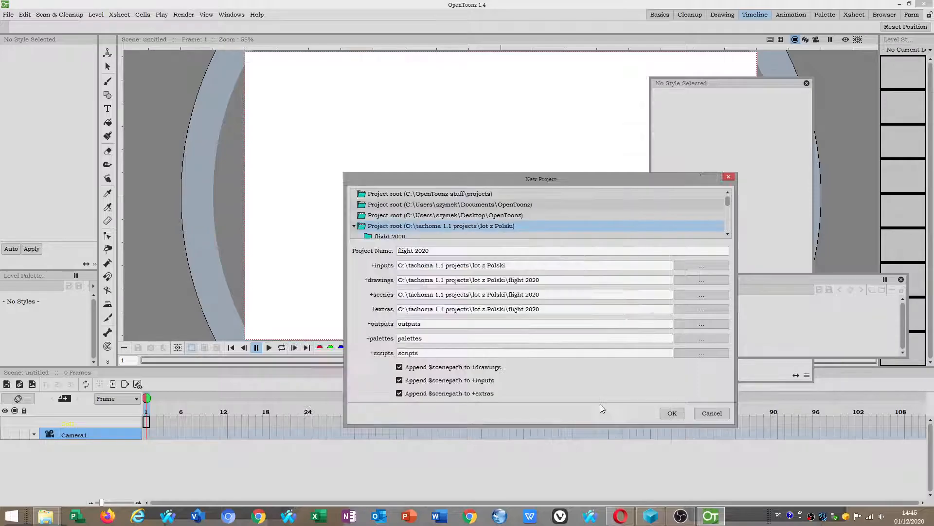
pyautogui.click(702, 338)
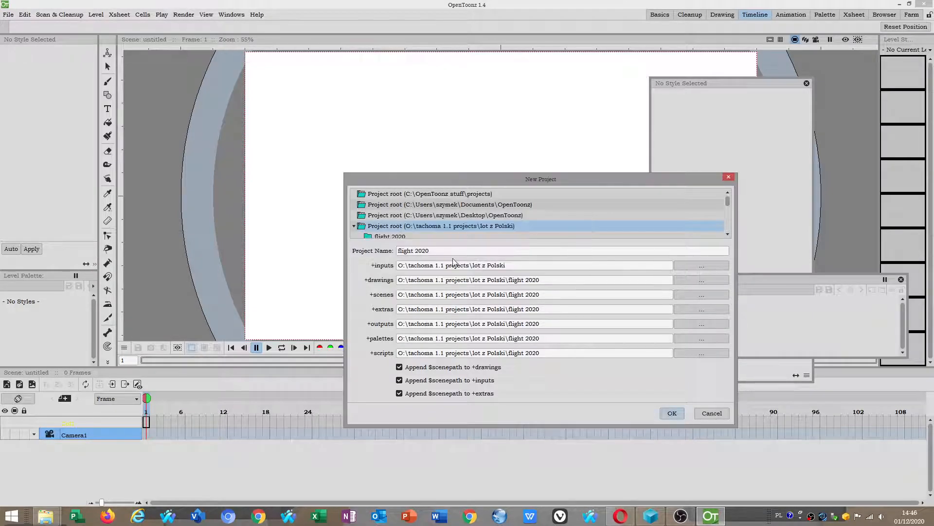
pyautogui.doubleClick(421, 250)
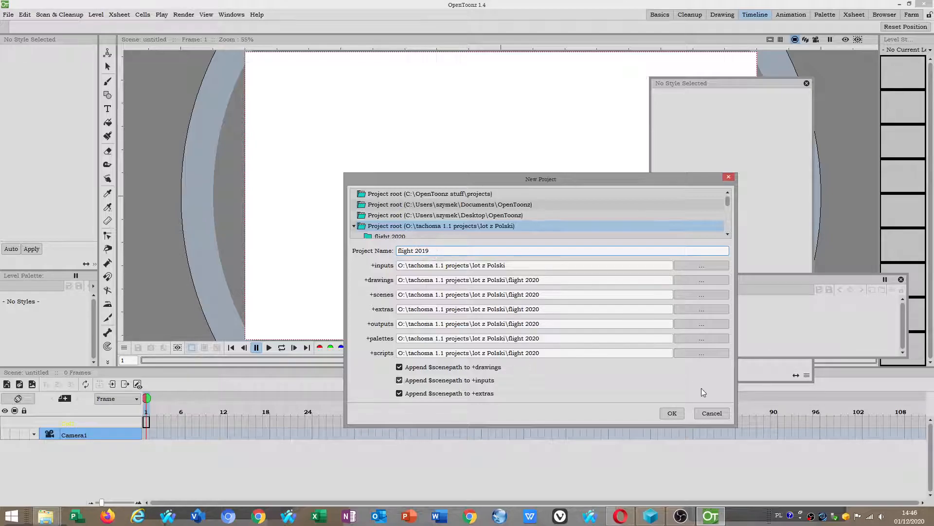
pyautogui.click(671, 413)
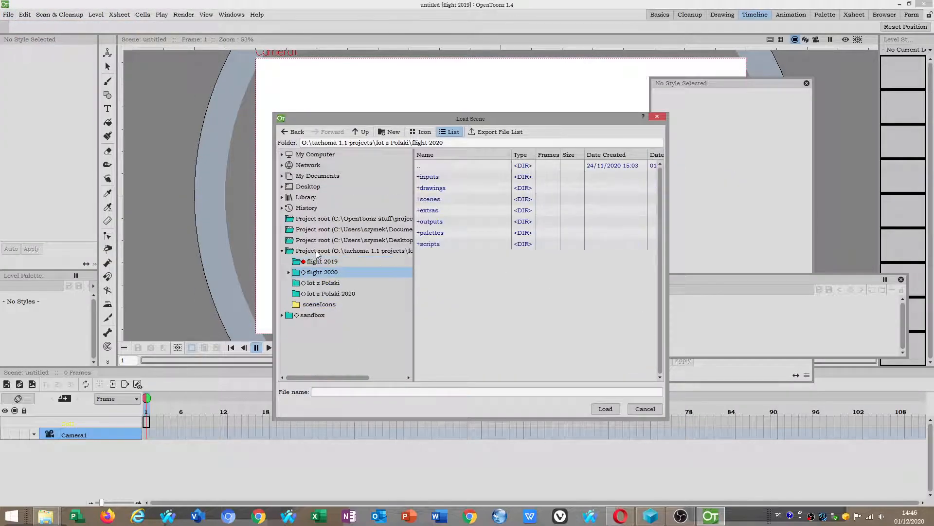
pyautogui.moveTo(309, 287)
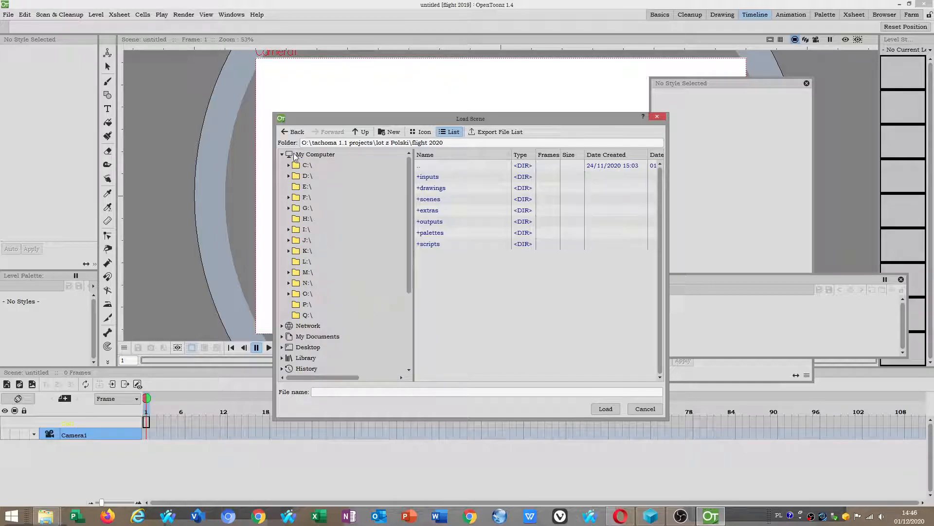
pyautogui.moveTo(291, 283)
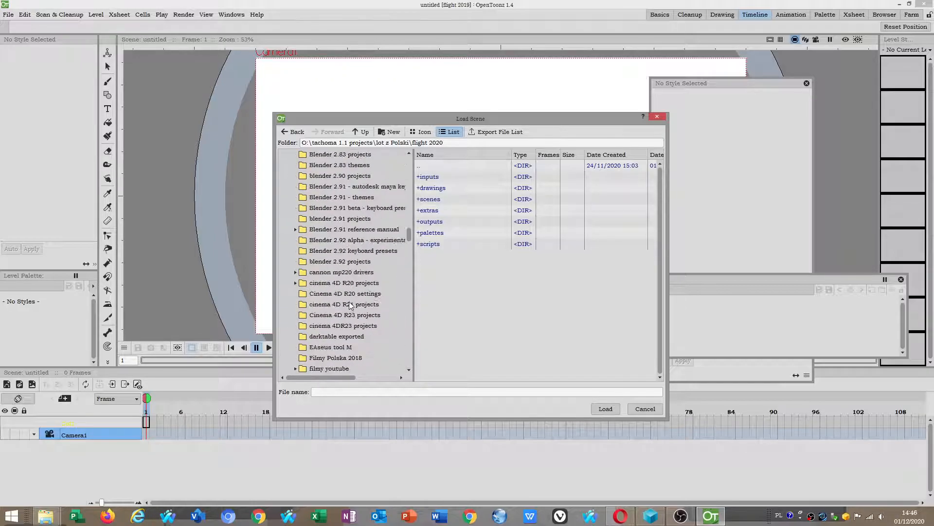
# Load lot z Polski.tnz from tachoma 1.1 projects so its two layers and 67 frames appear.
pyautogui.scroll(-3)
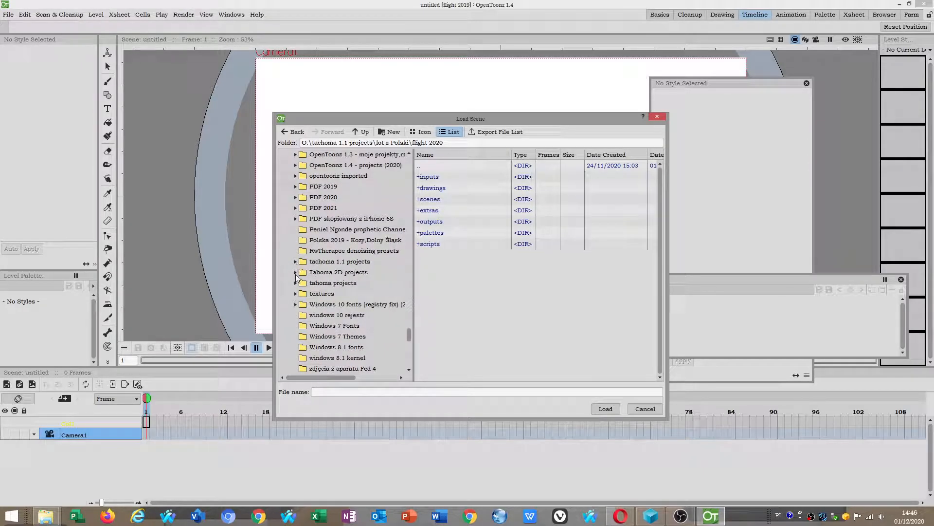
pyautogui.click(333, 282)
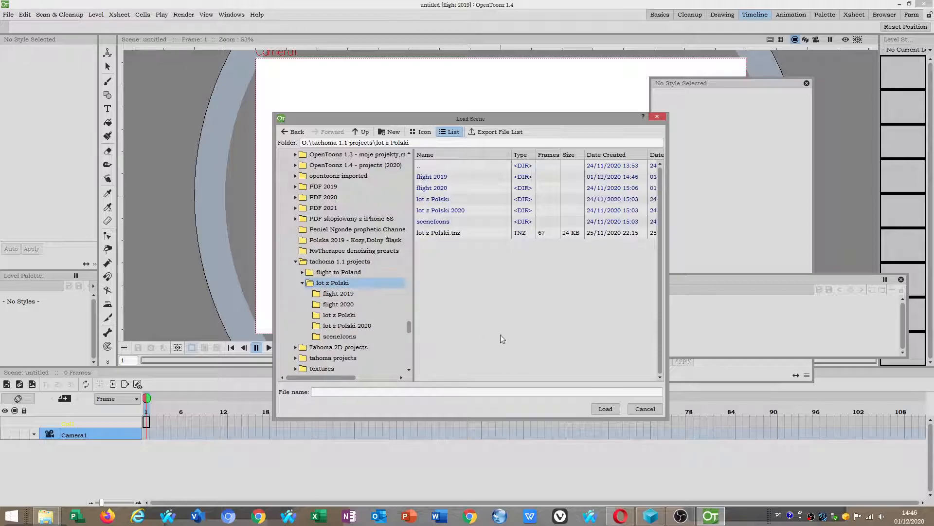
pyautogui.click(438, 233)
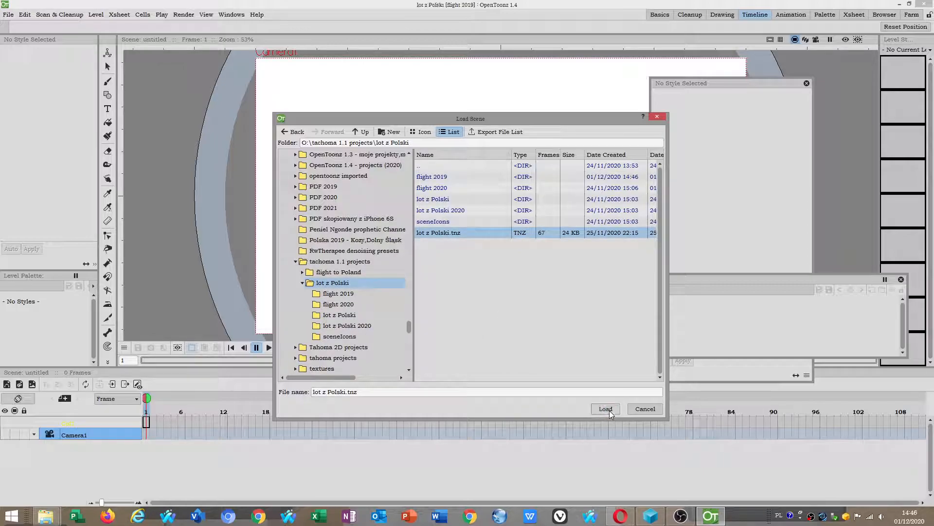
pyautogui.click(605, 407)
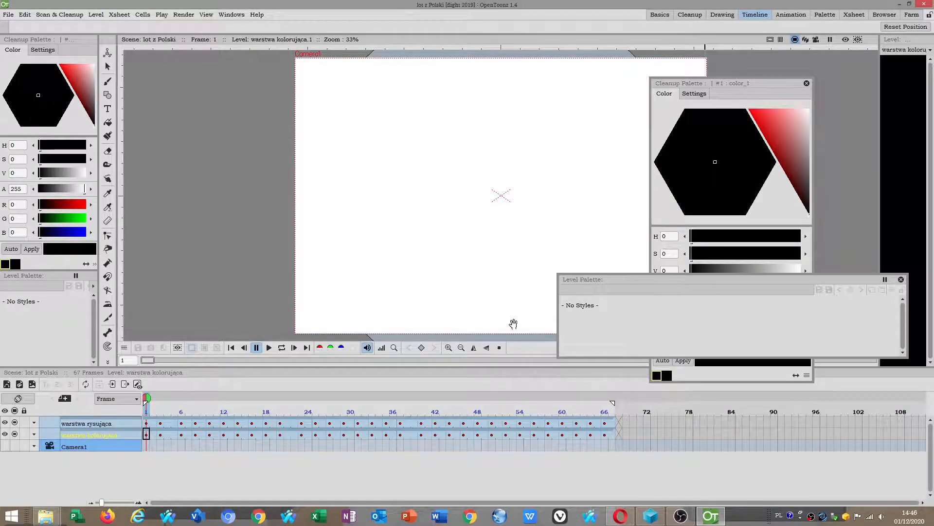
pyautogui.moveTo(476, 330)
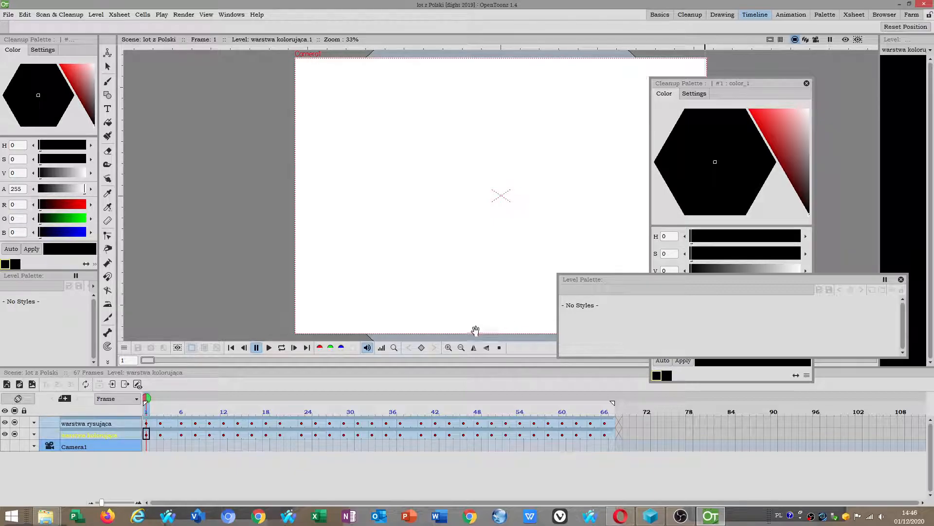
# Review the project settings, then return to an empty untitled scene.
pyautogui.click(8, 14)
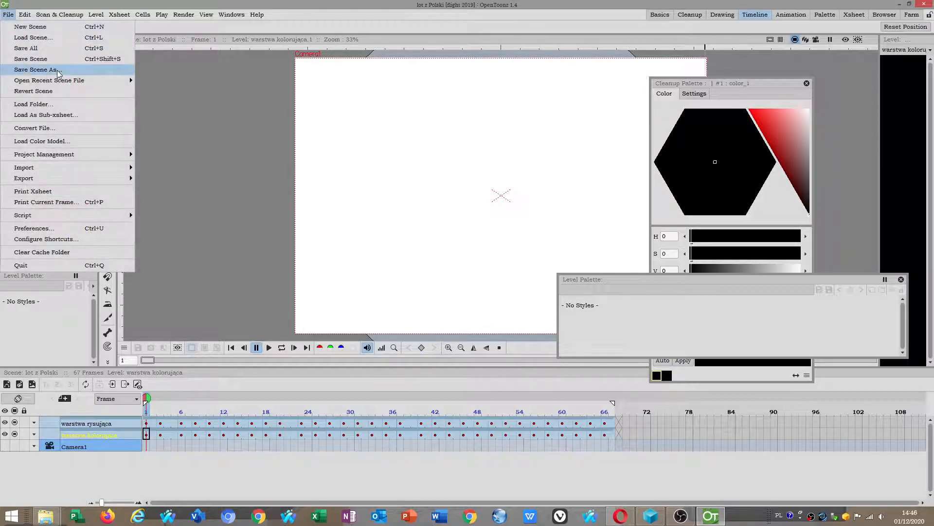
pyautogui.moveTo(43, 154)
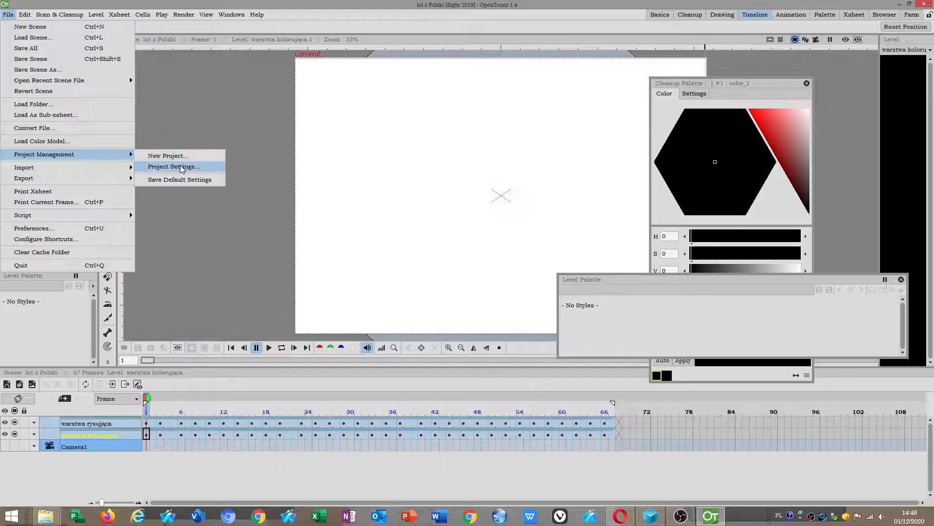
pyautogui.click(174, 166)
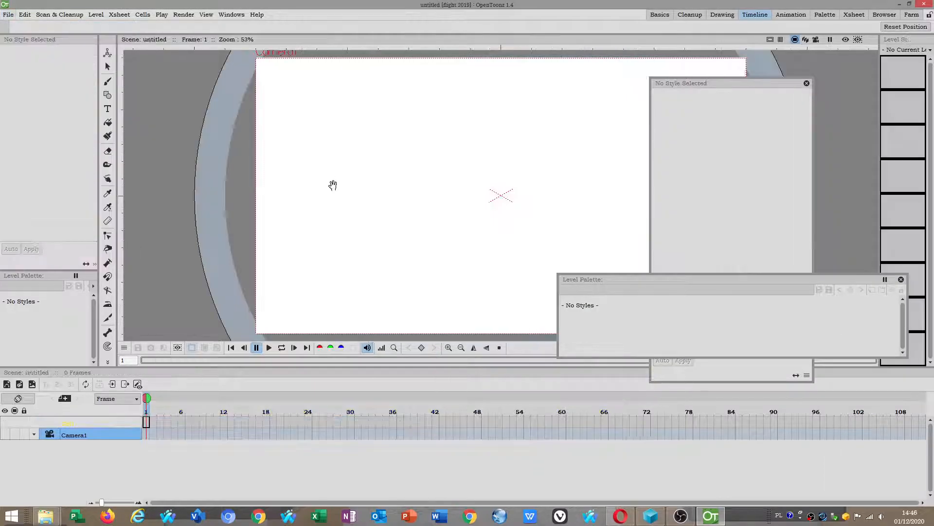
pyautogui.click(8, 15)
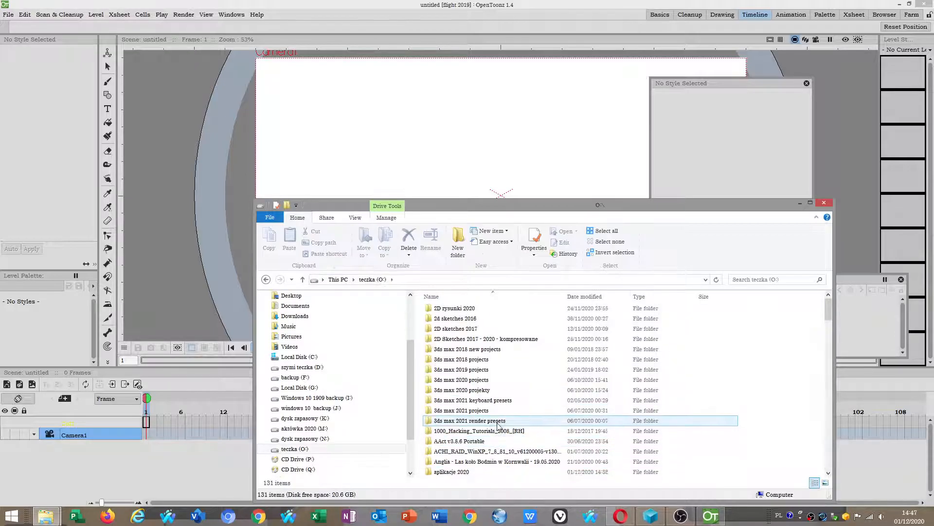
# In Explorer browse into tachoma 1.1 projects\lot z Polski, selecting scenes.xml along the way.
pyautogui.scroll(-3)
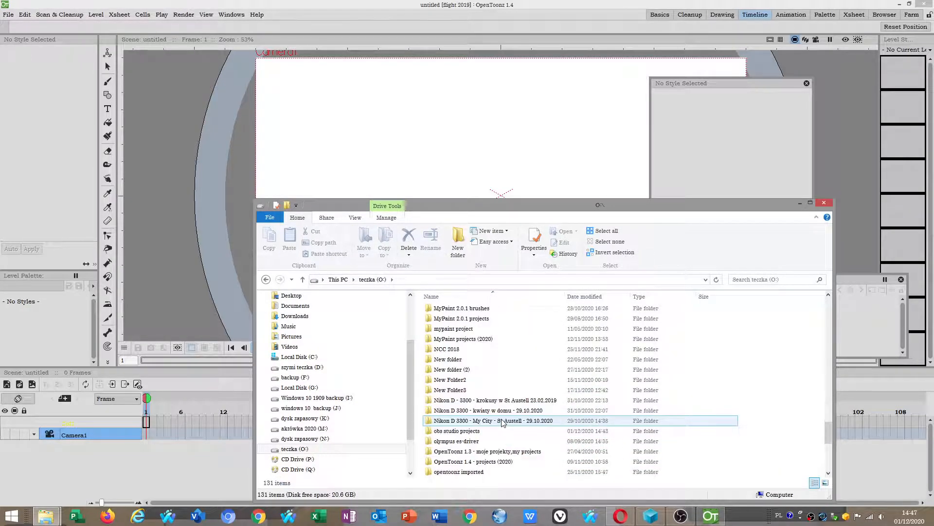
pyautogui.click(473, 461)
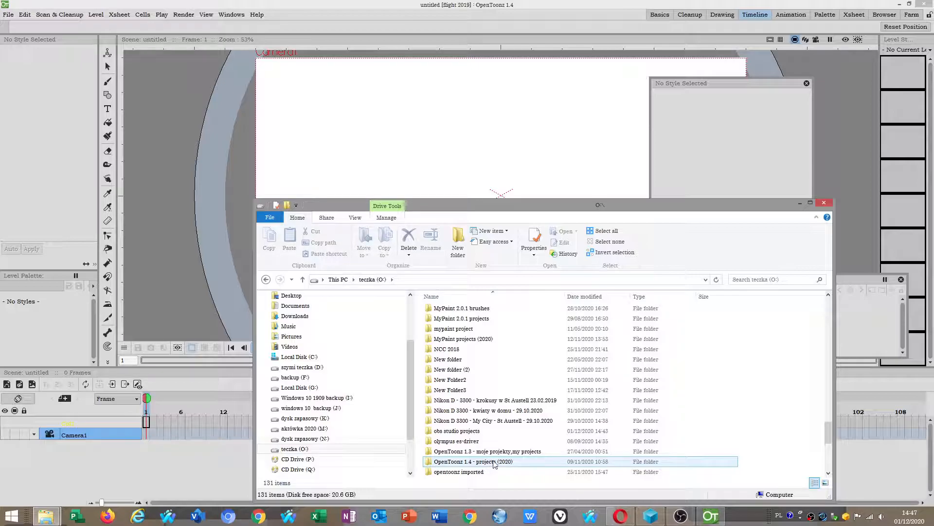
pyautogui.scroll(-3)
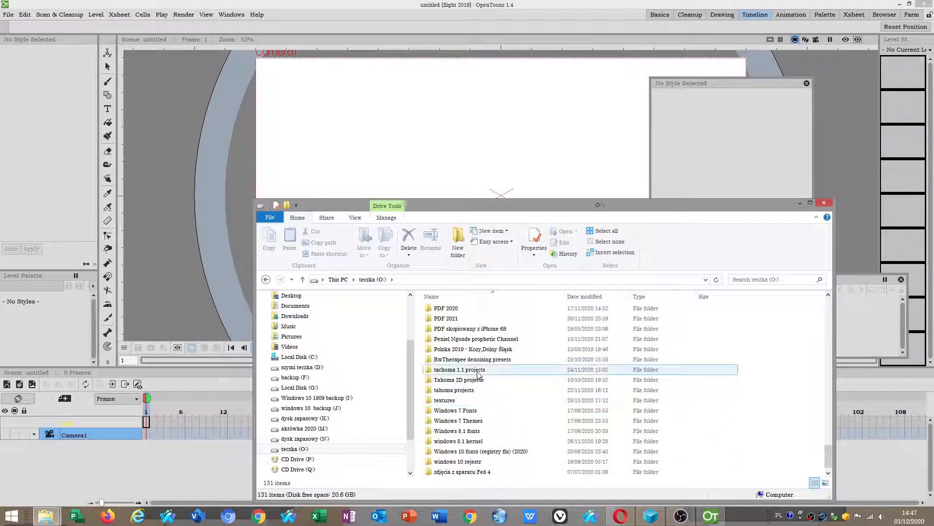
pyautogui.click(458, 370)
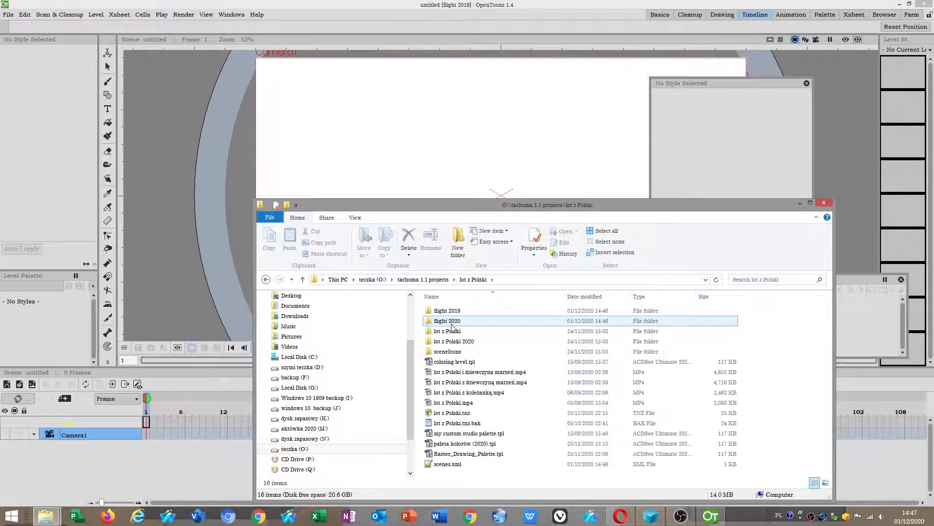
pyautogui.click(448, 463)
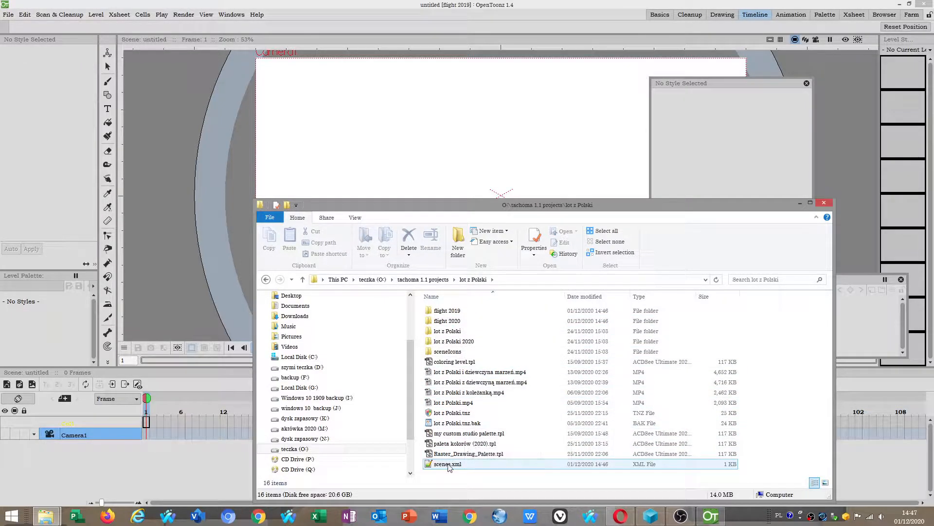
pyautogui.click(447, 331)
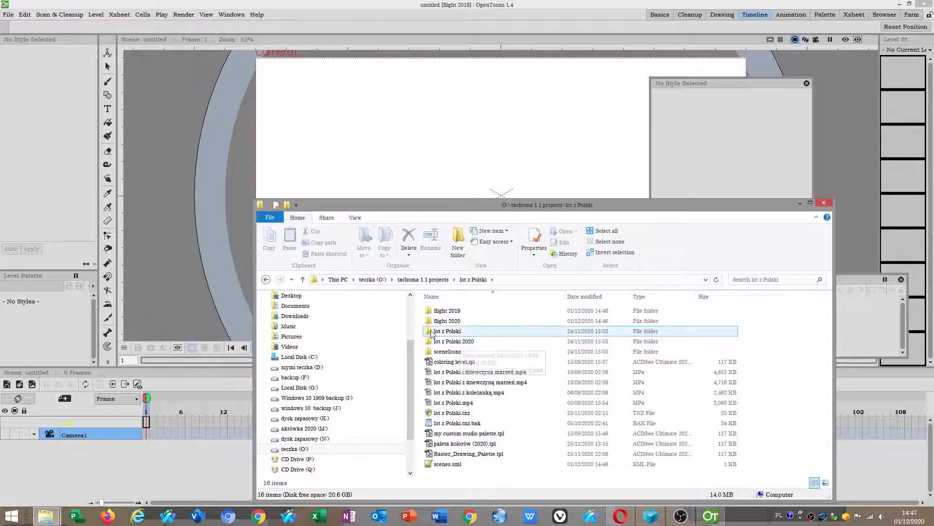
pyautogui.doubleClick(447, 309)
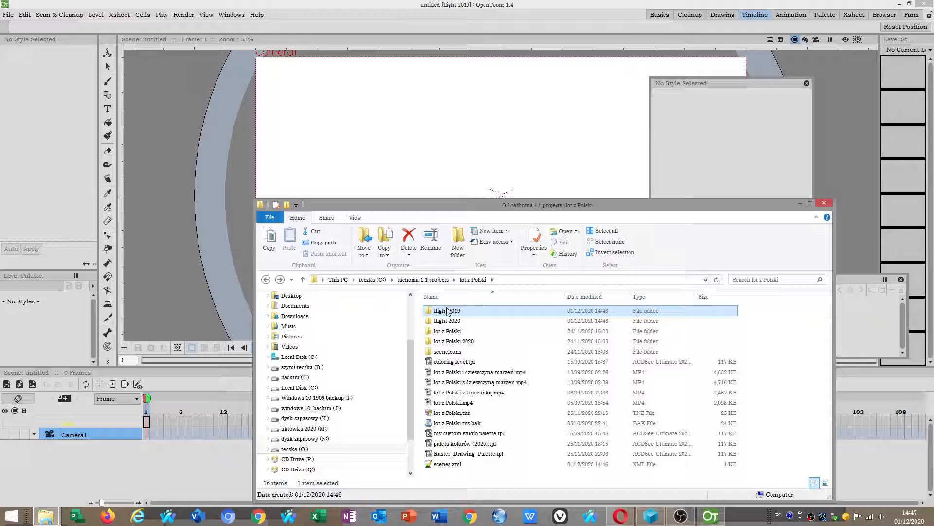
# Remove the flight 2019, flight 2020 and lot z Polski 2020 folders, leaving 11 items in lot z Polski.
pyautogui.doubleClick(446, 320)
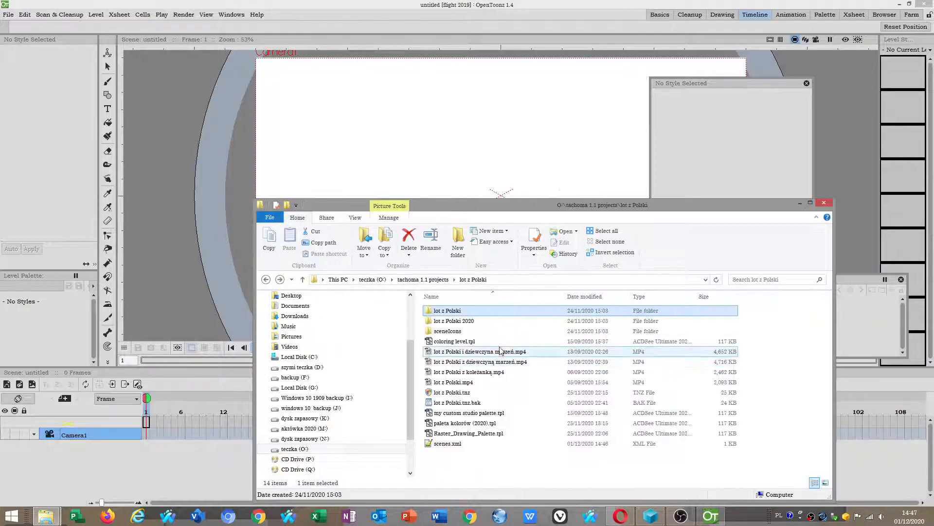
pyautogui.doubleClick(454, 321)
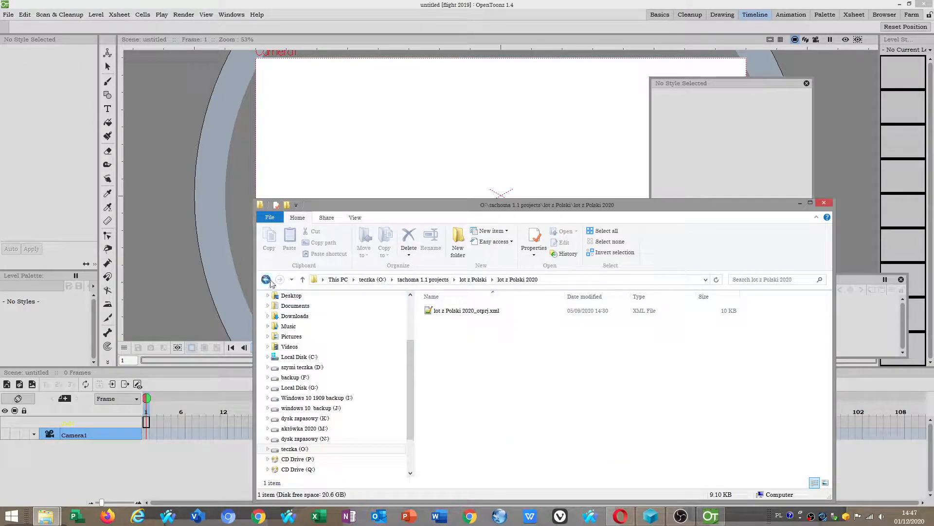
pyautogui.click(266, 280)
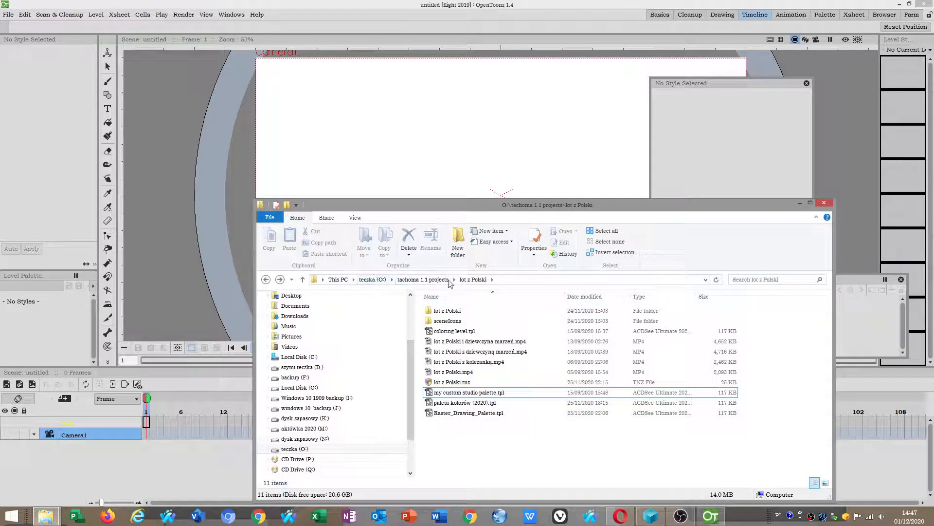
pyautogui.click(9, 15)
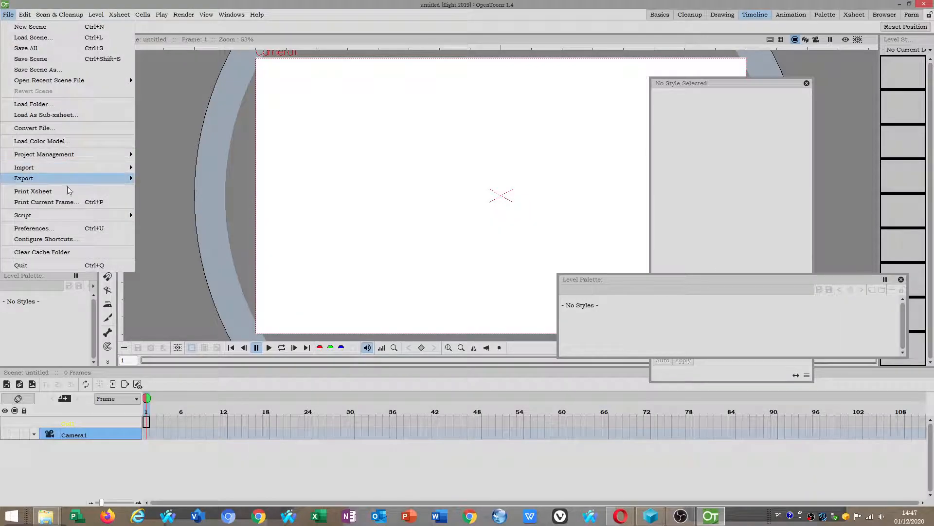
# In Preferences, set the custom project path to O:\tachoma 1.1 projects\lot z Polski, keeping folder aliases as path priority.
pyautogui.click(34, 227)
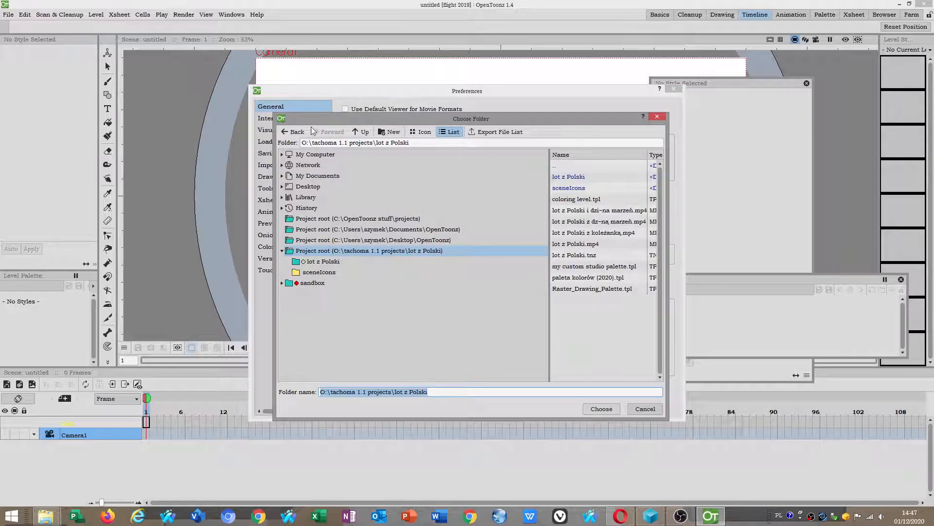
pyautogui.click(602, 408)
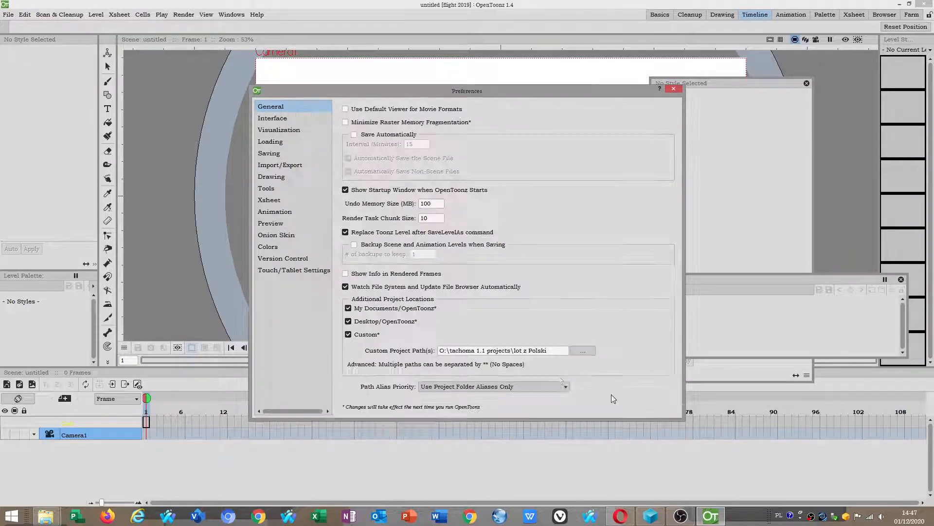
pyautogui.click(582, 349)
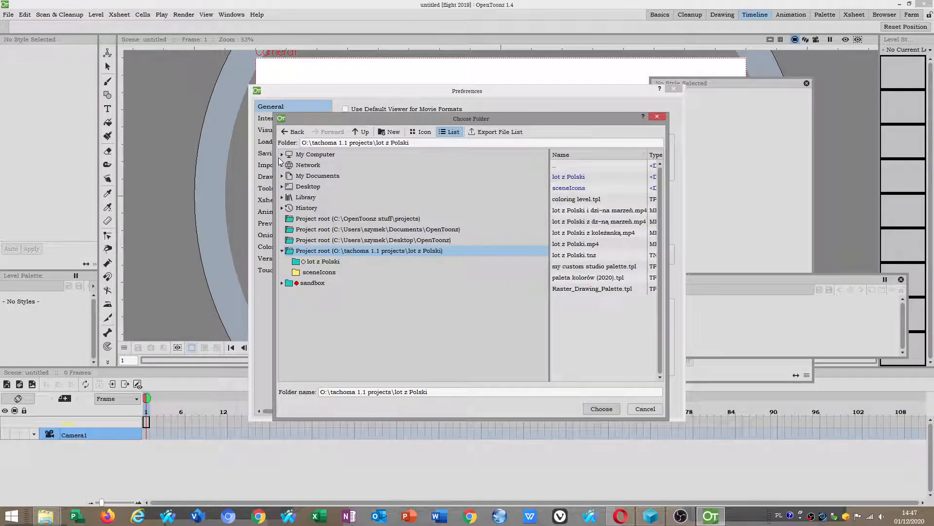
pyautogui.click(282, 153)
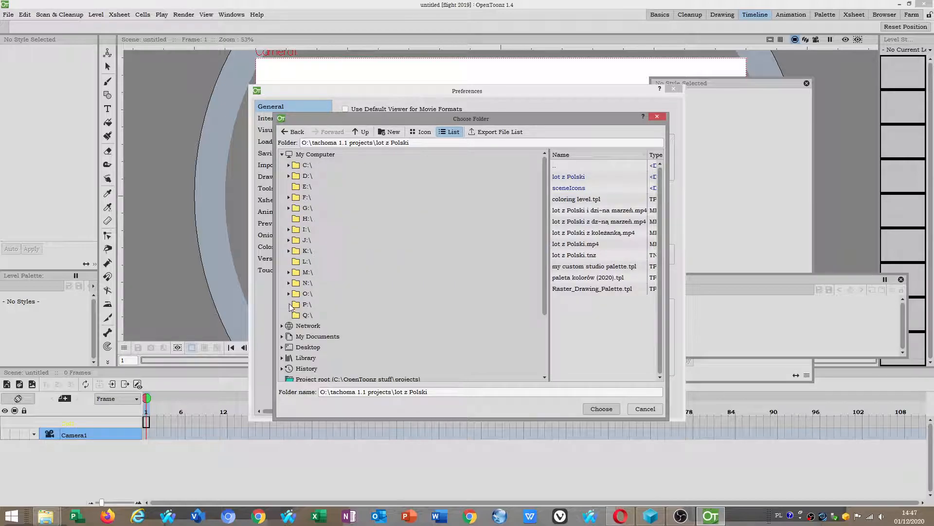
pyautogui.scroll(-3)
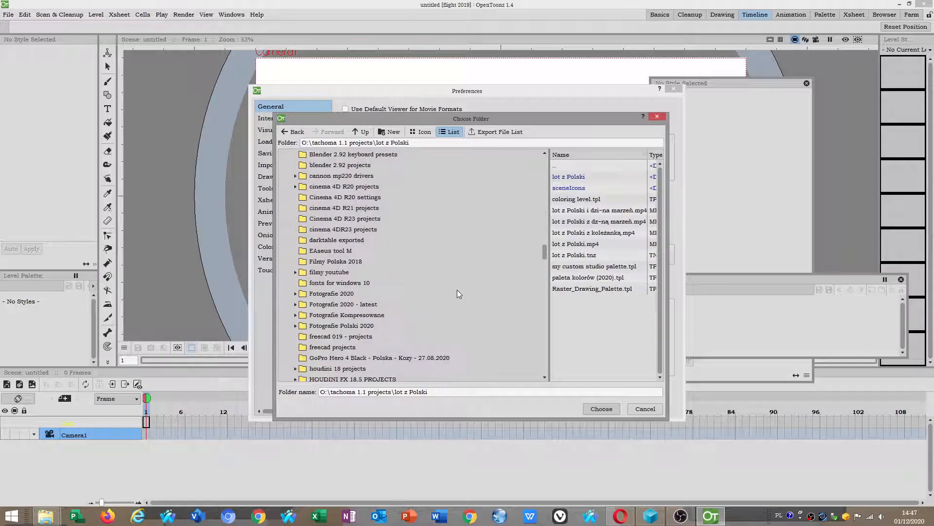
pyautogui.scroll(-3)
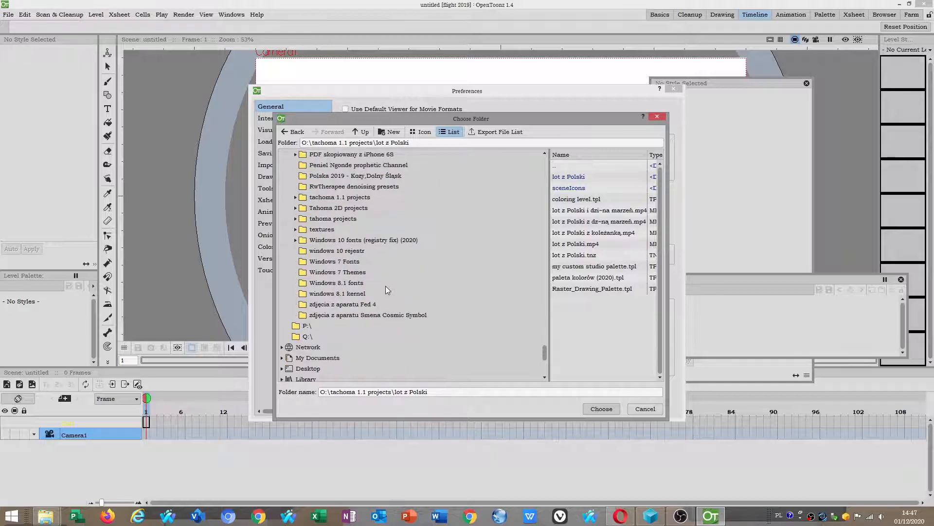
pyautogui.click(295, 196)
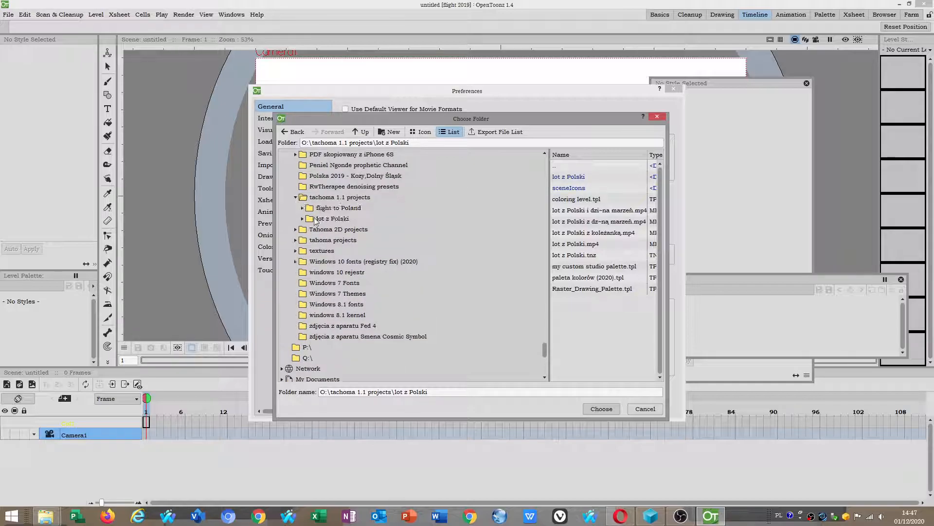
pyautogui.click(601, 408)
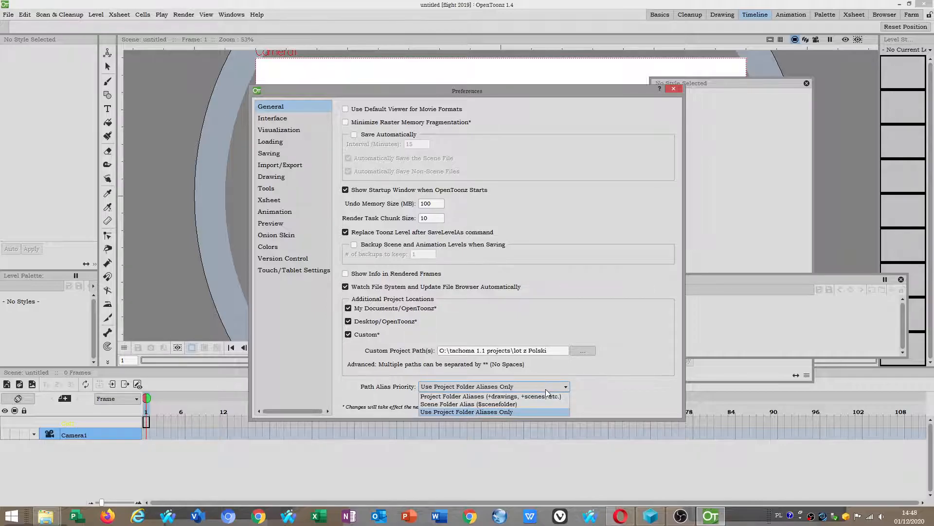
pyautogui.click(469, 396)
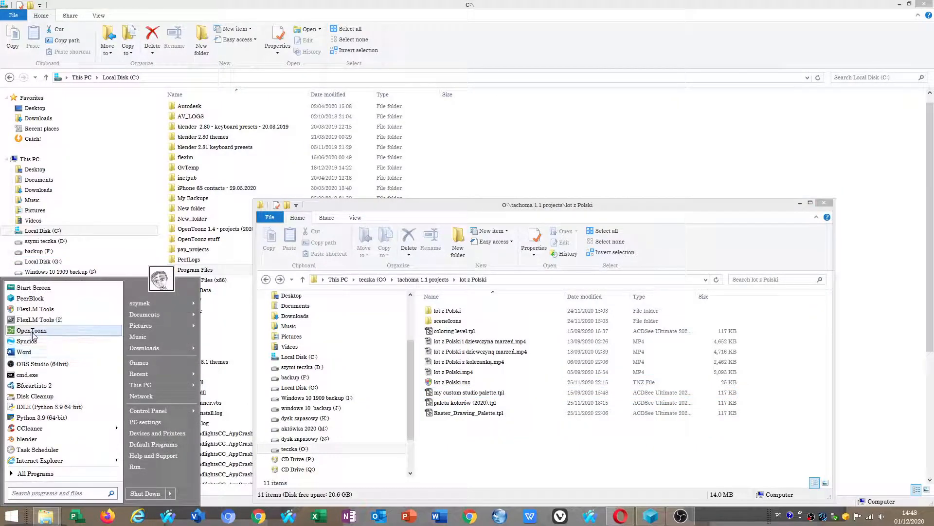
# Relaunch OpenToonz from the Start menu and dismiss the startup window.
pyautogui.click(31, 330)
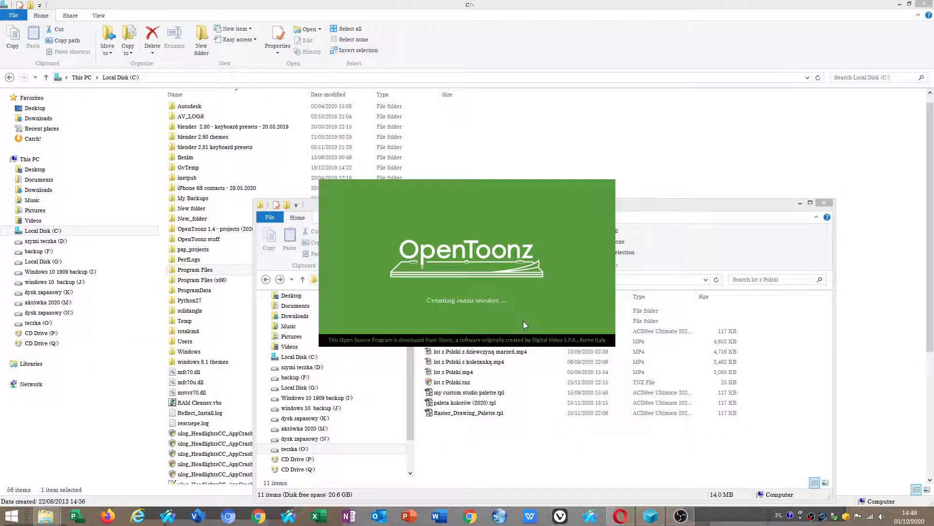
pyautogui.click(471, 381)
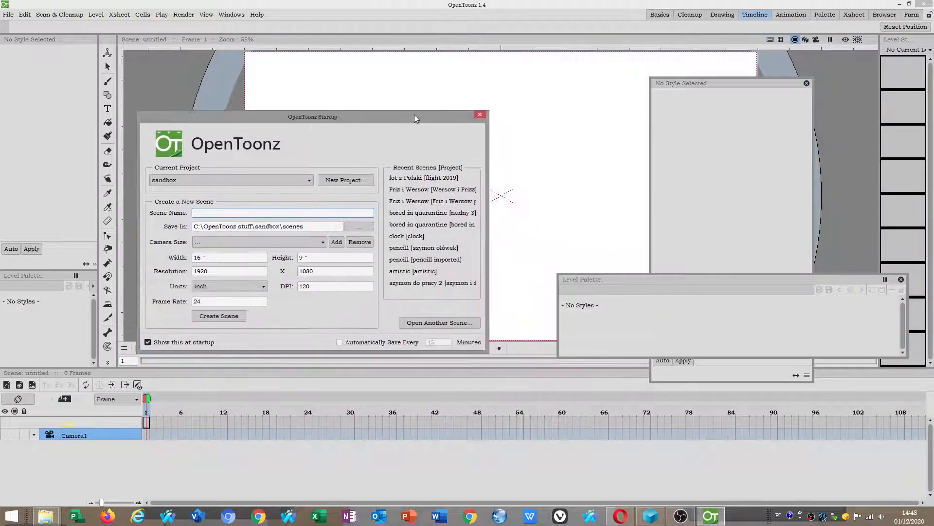
pyautogui.click(8, 15)
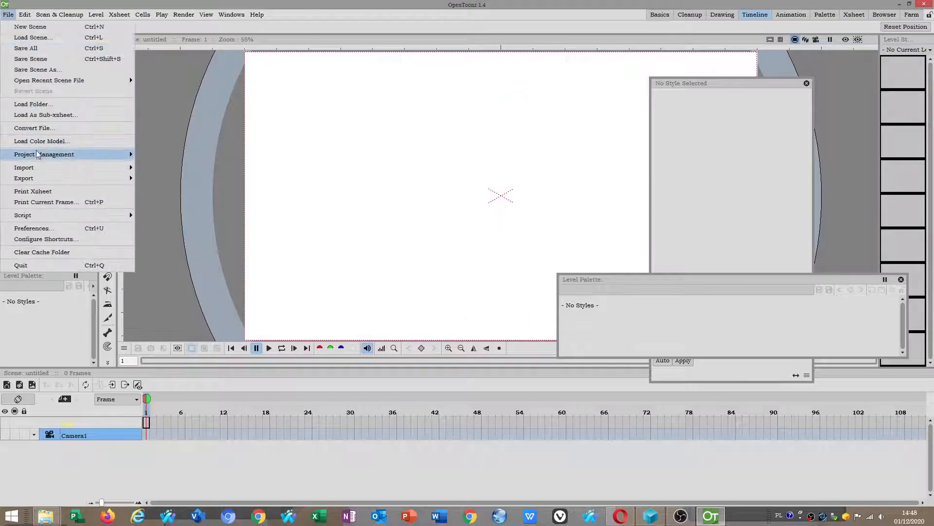
# Start a new project under the lot z Polski root and begin naming it 'flight'.
pyautogui.click(44, 153)
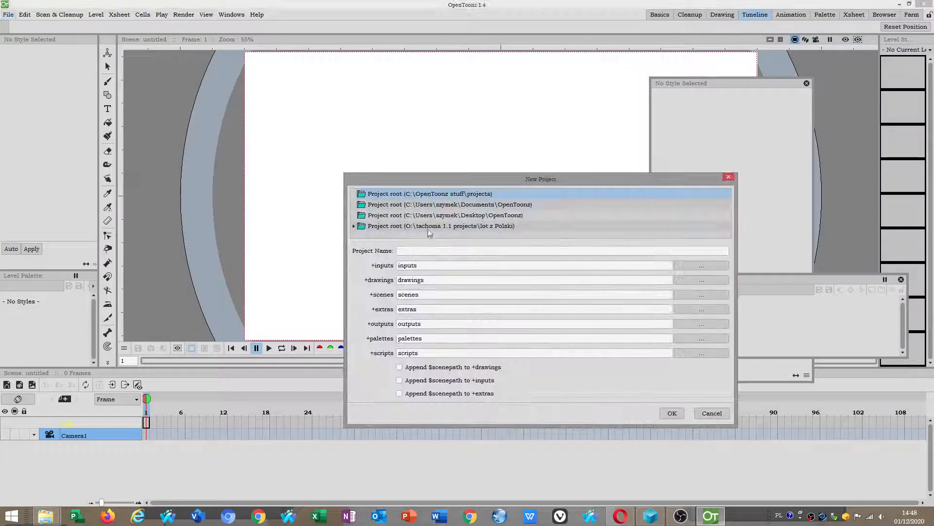
pyautogui.click(441, 224)
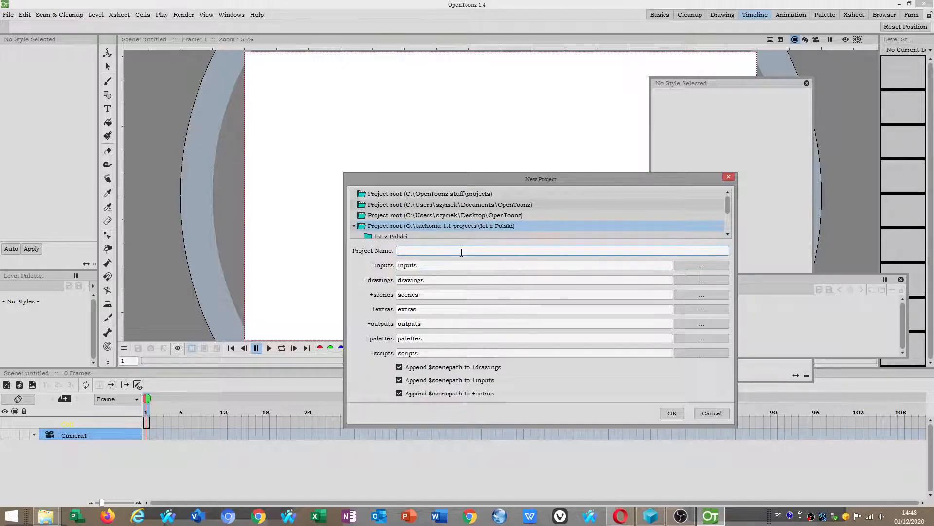
pyautogui.write('flight 2020')
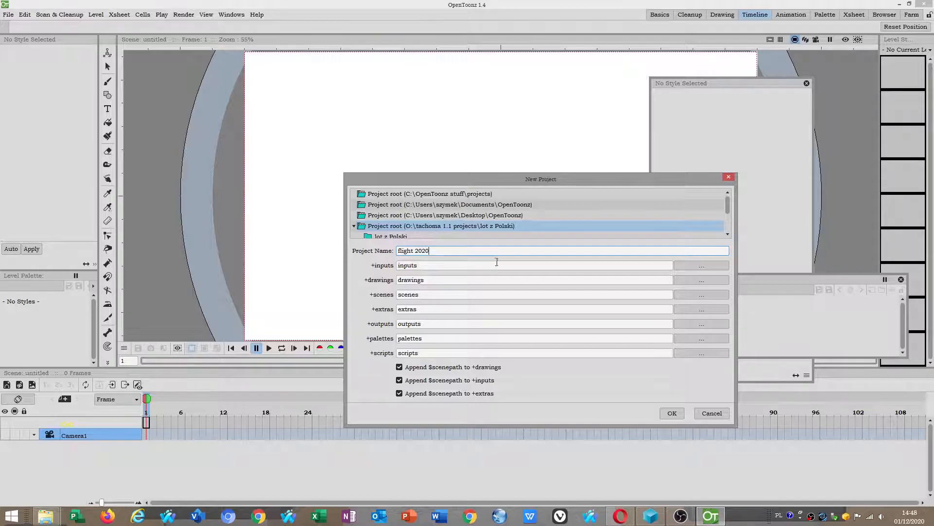
pyautogui.click(701, 264)
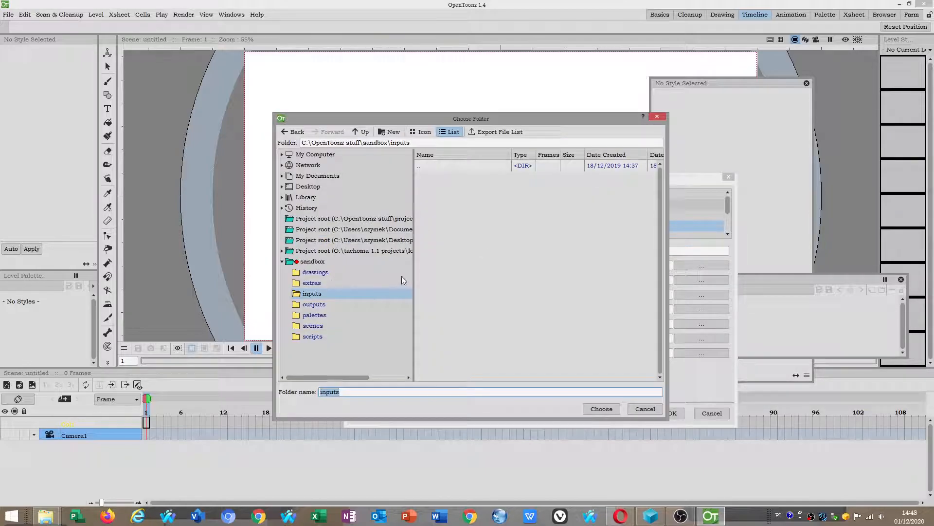
# Widen the folder tree and point the project's asset folders at the lot z Polski root.
pyautogui.moveTo(412, 269); pyautogui.dragTo(514, 269)
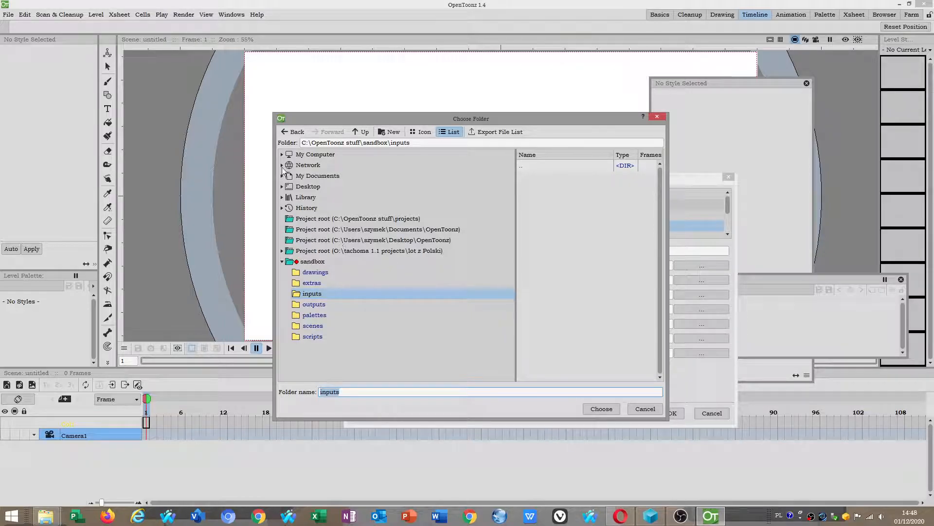
pyautogui.moveTo(420, 253)
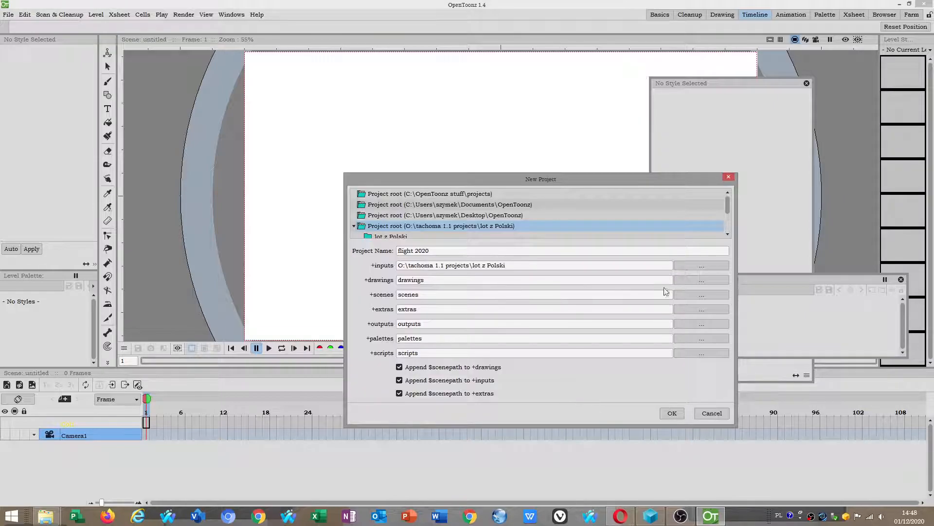
pyautogui.click(700, 265)
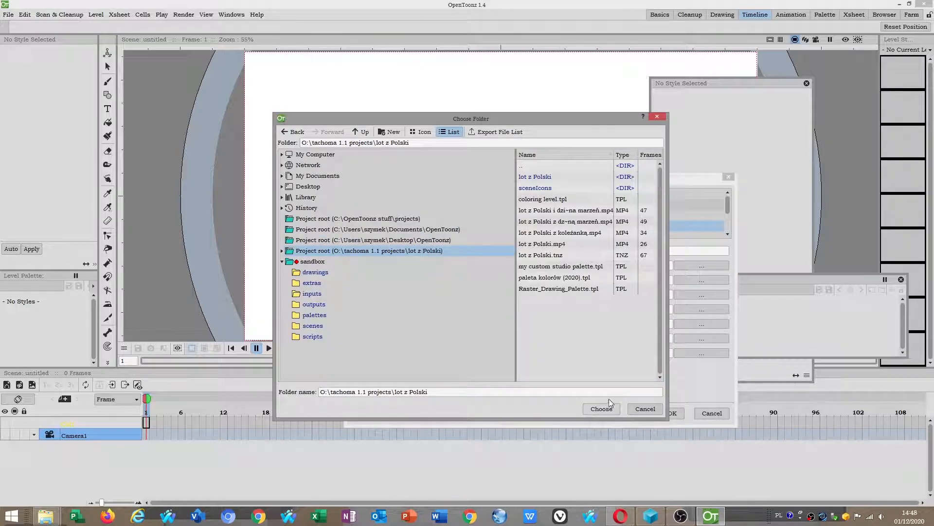
pyautogui.click(313, 325)
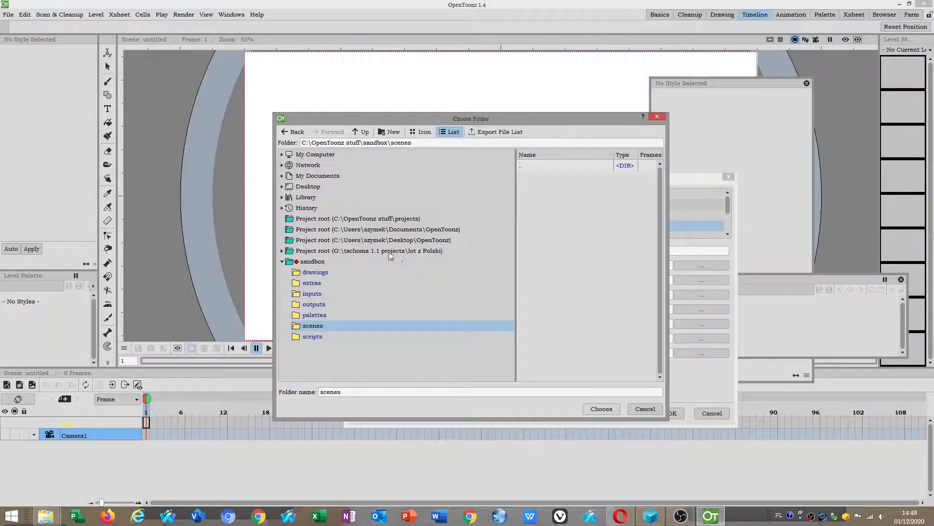
pyautogui.click(368, 250)
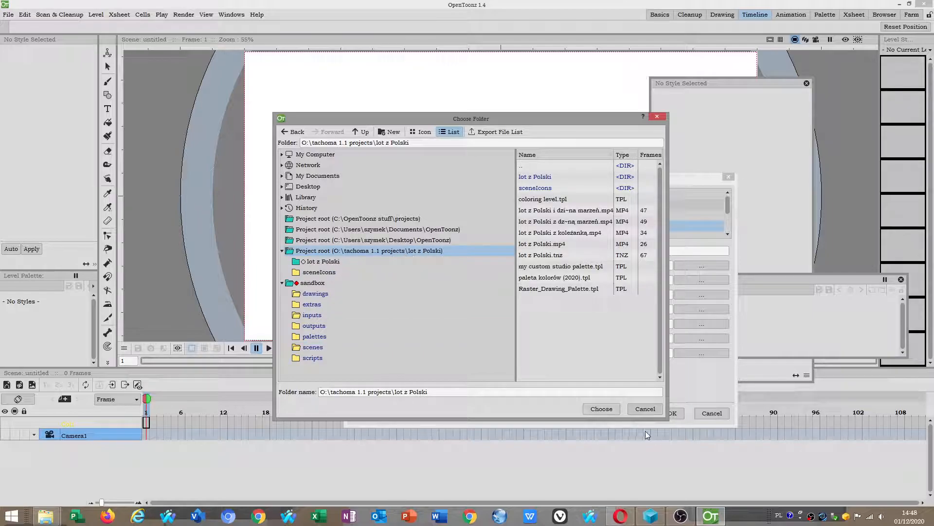
# Confirm lot z Polski as the project folder and create the flight 2020 project.
pyautogui.click(312, 303)
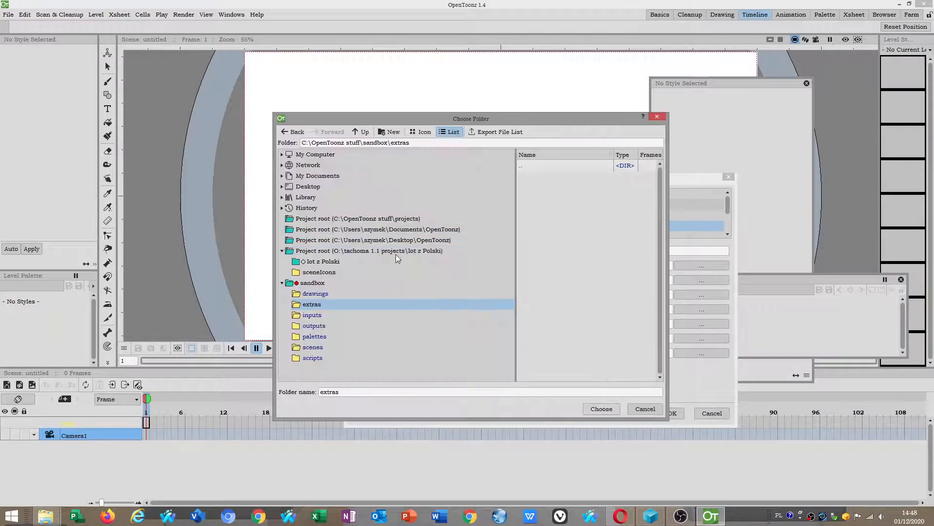
pyautogui.click(314, 303)
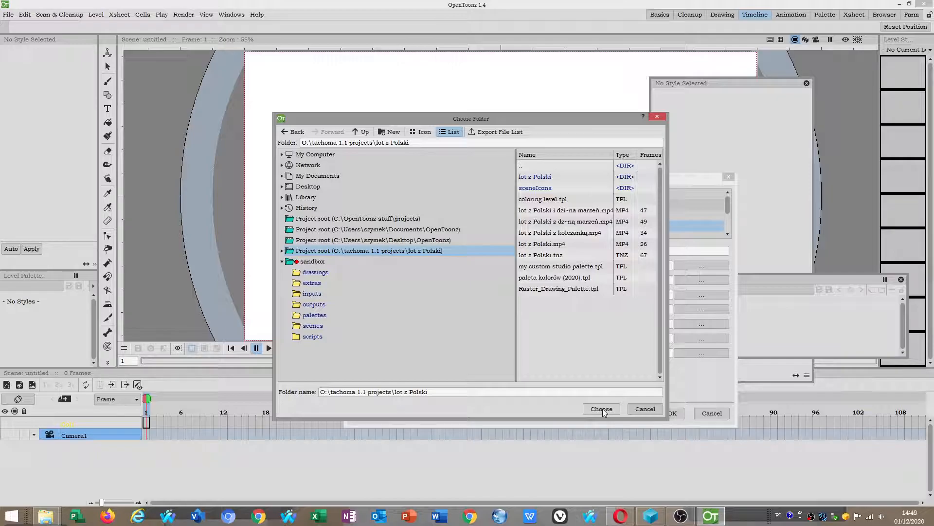
pyautogui.click(312, 336)
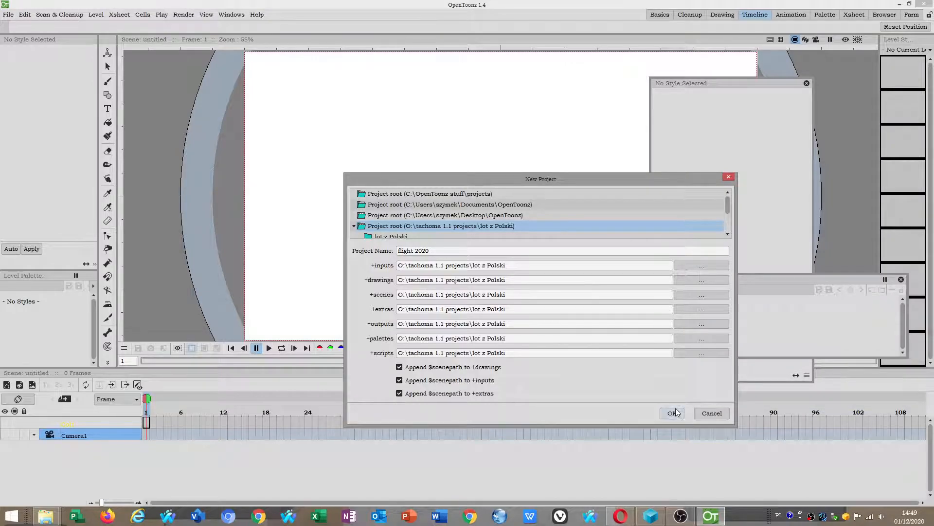
pyautogui.click(672, 412)
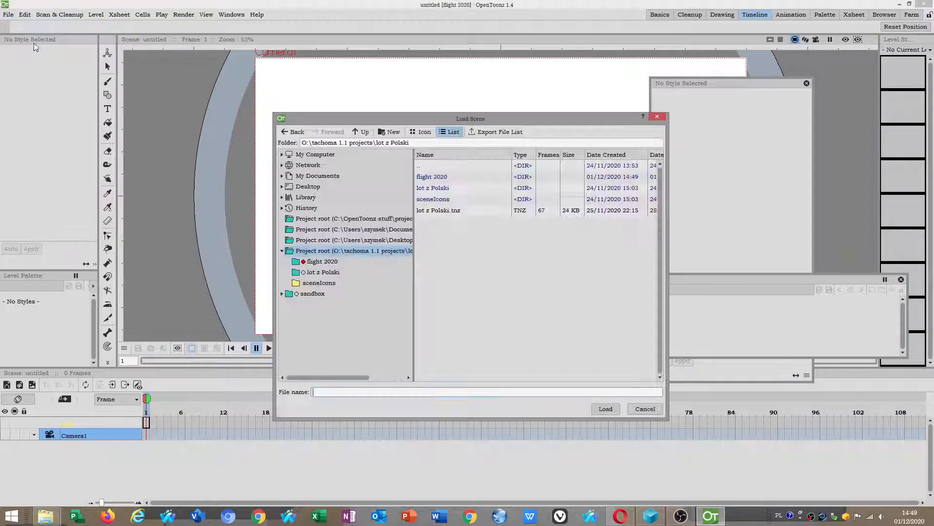
# Load the lot z Polski.tnz airplane scene, then look into the new flight 2020 folder and return to the scene.
pyautogui.click(438, 210)
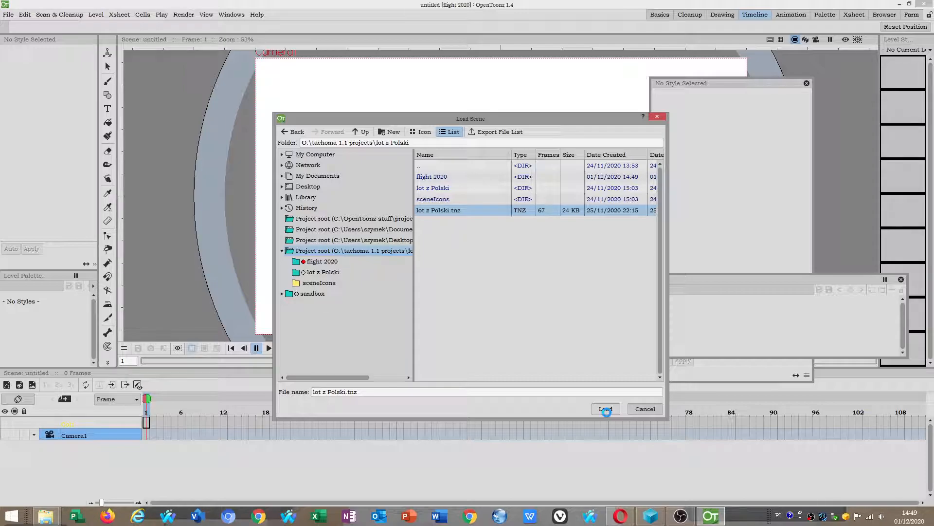
pyautogui.click(604, 407)
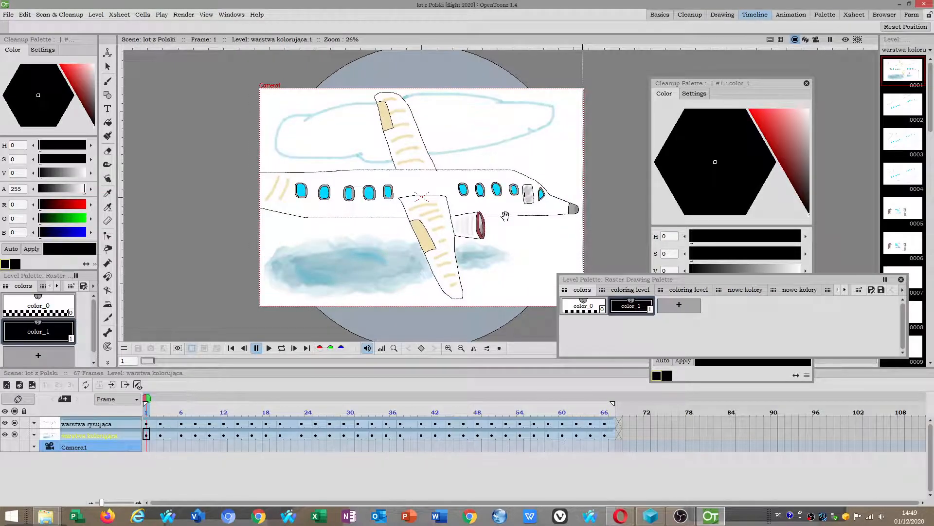
pyautogui.moveTo(47, 516)
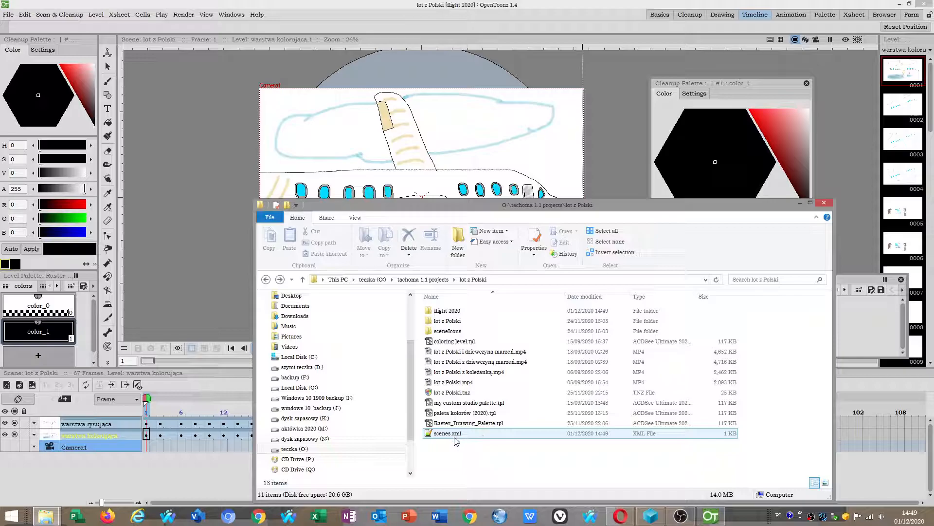
pyautogui.doubleClick(447, 310)
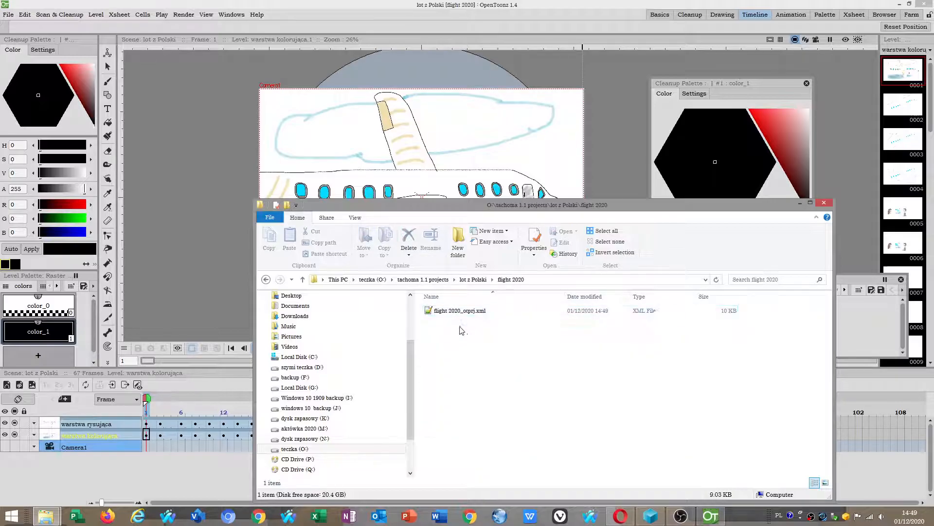
pyautogui.click(265, 279)
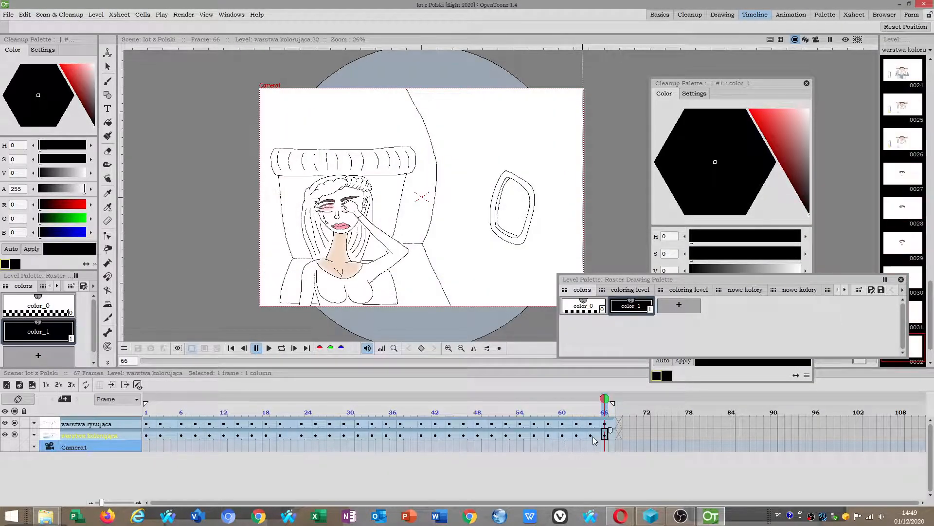
# Check frame 66 of the scene, then bring the lot z Polski folder listing back up in File Explorer.
pyautogui.click(189, 398)
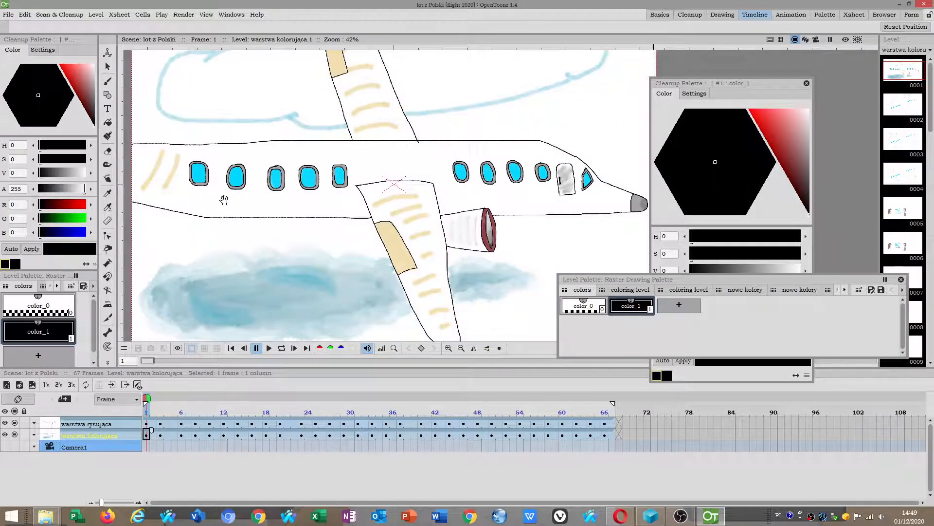
pyautogui.click(679, 516)
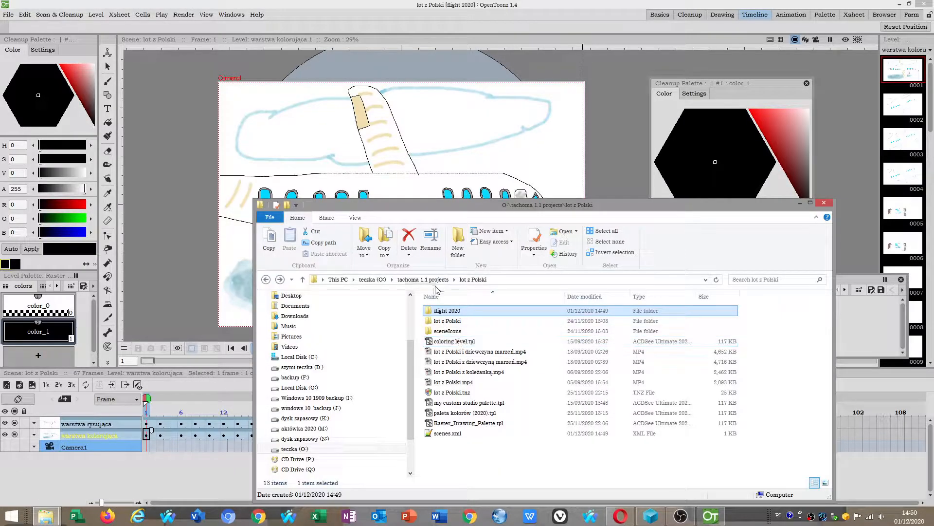
# Go up to the O: drive root, then back into tachoma 1.1 projects and lot z Polski.
pyautogui.click(266, 279)
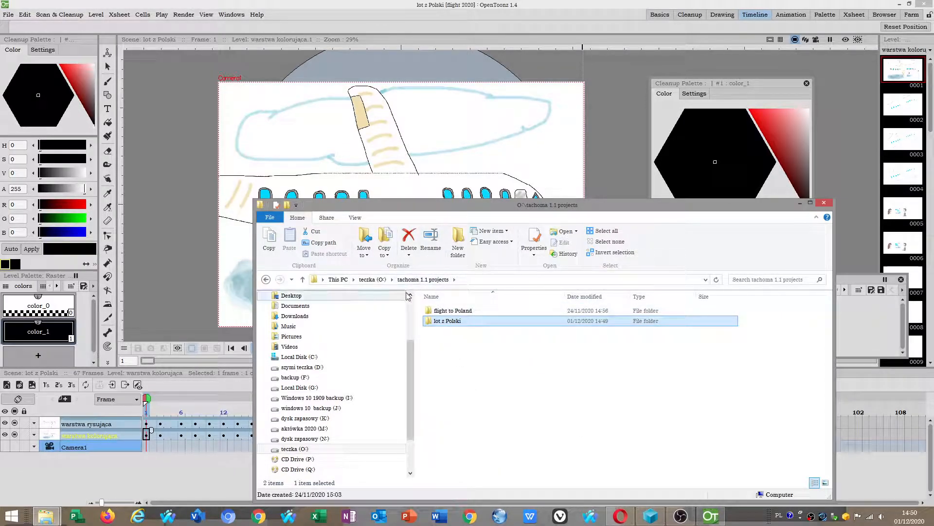
pyautogui.click(301, 279)
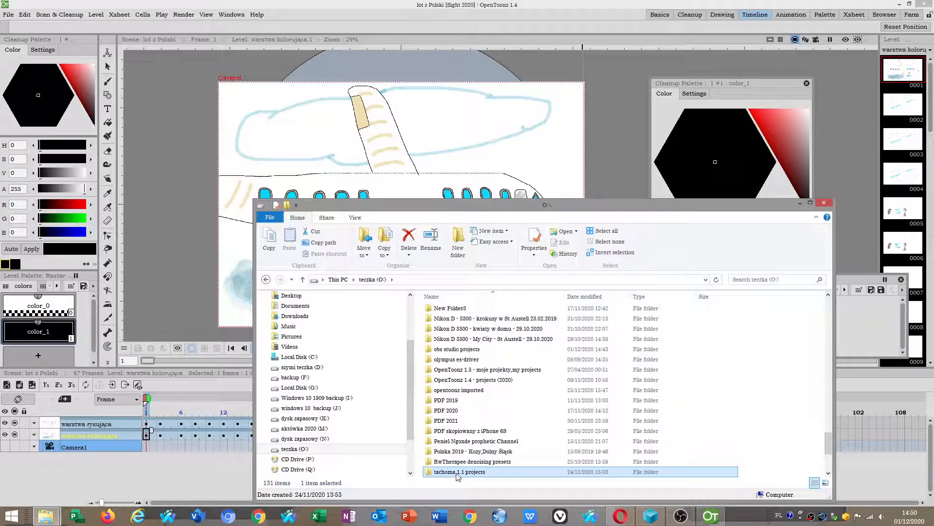
pyautogui.doubleClick(459, 471)
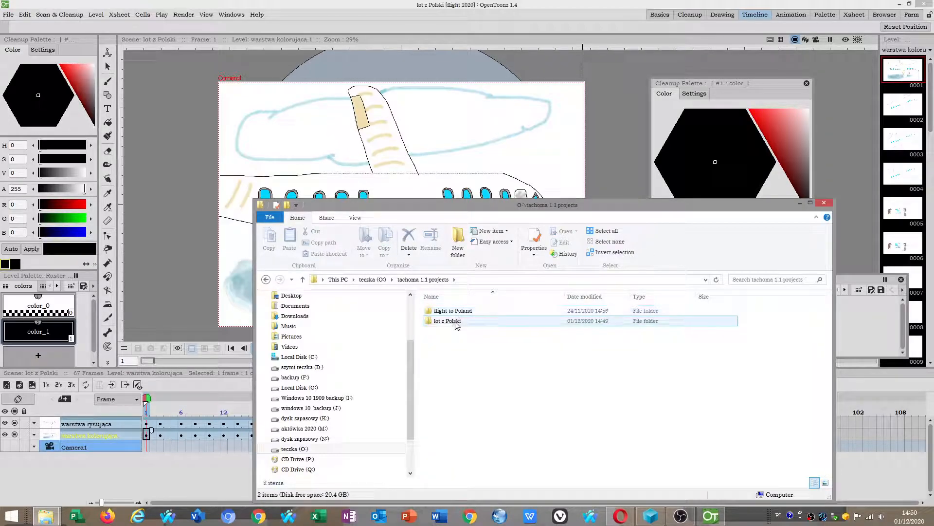
pyautogui.doubleClick(446, 321)
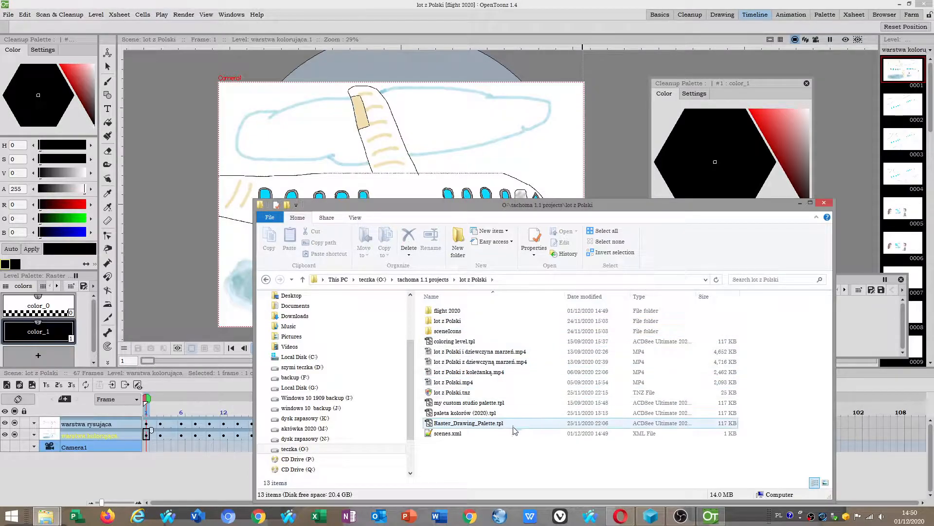
# Open scenes.xml from the lot z Polski folder, returning to the airplane scene.
pyautogui.click(447, 432)
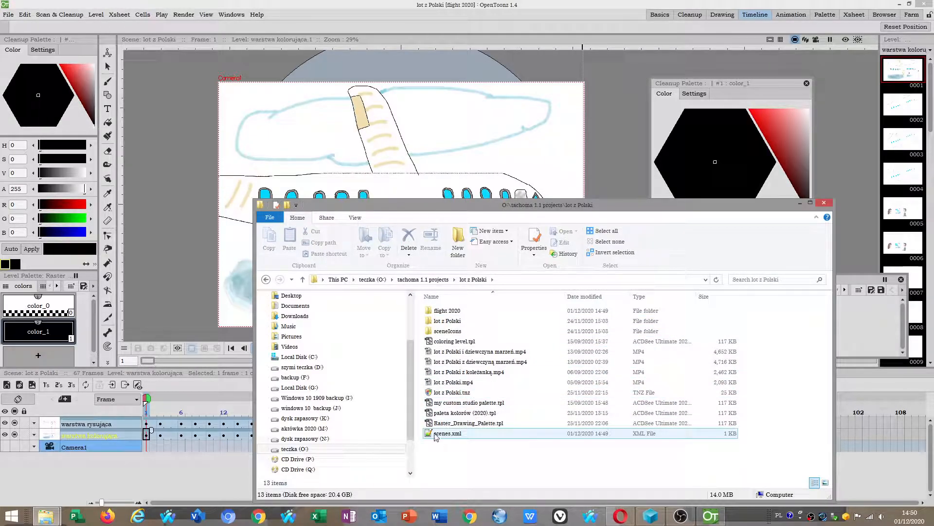
pyautogui.moveTo(447, 435)
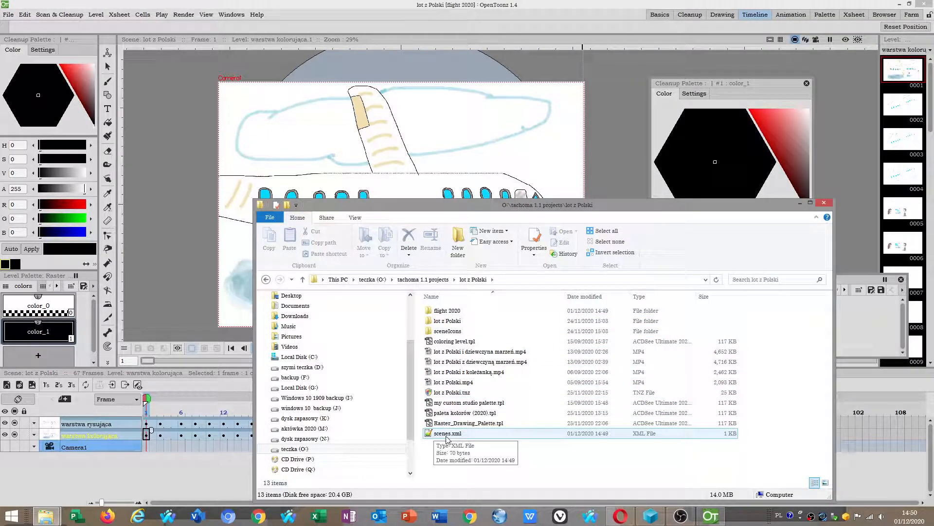
pyautogui.doubleClick(447, 320)
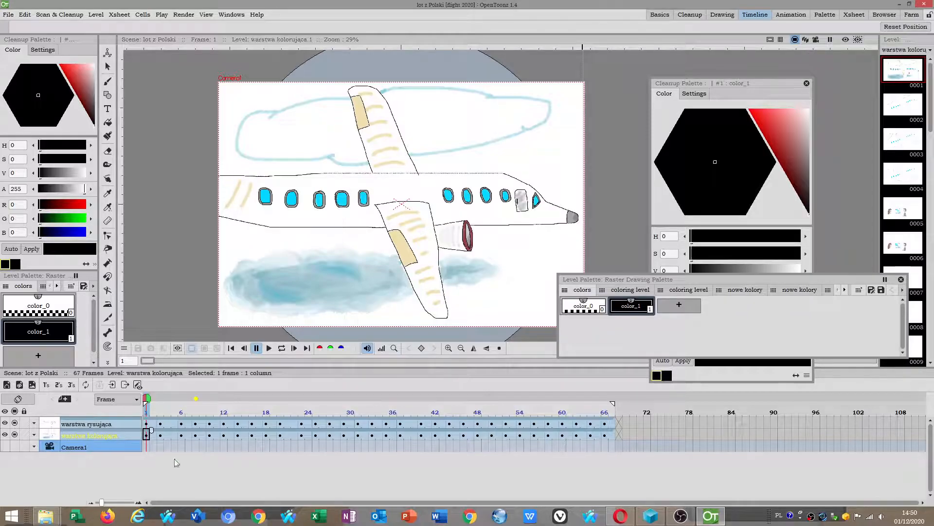
pyautogui.click(9, 15)
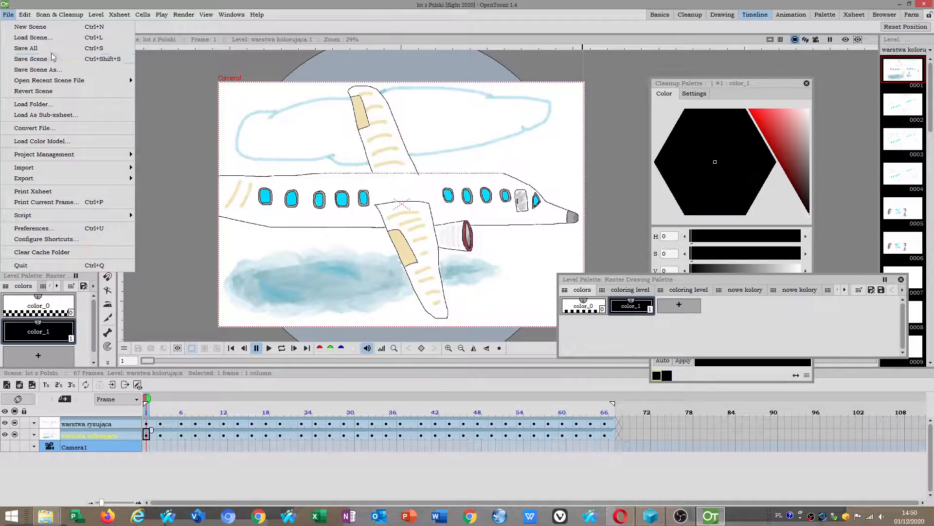
pyautogui.click(59, 15)
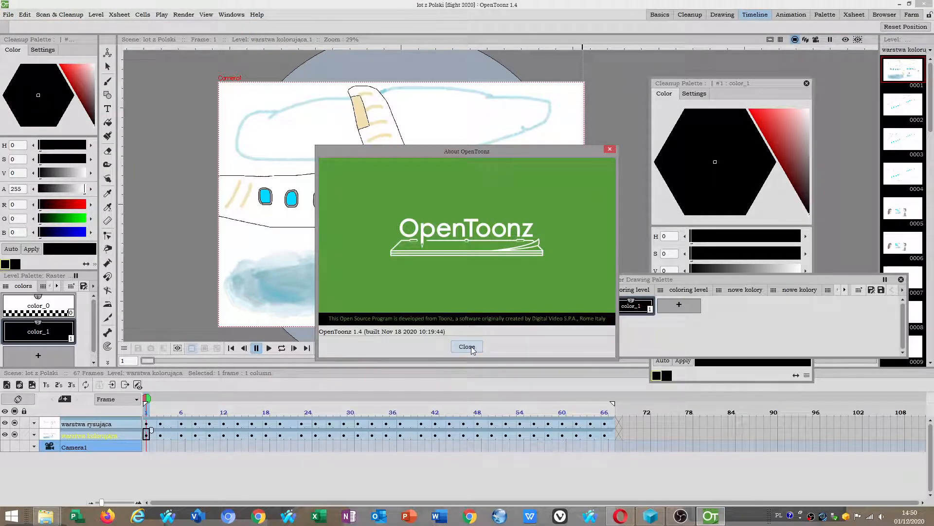
pyautogui.click(466, 346)
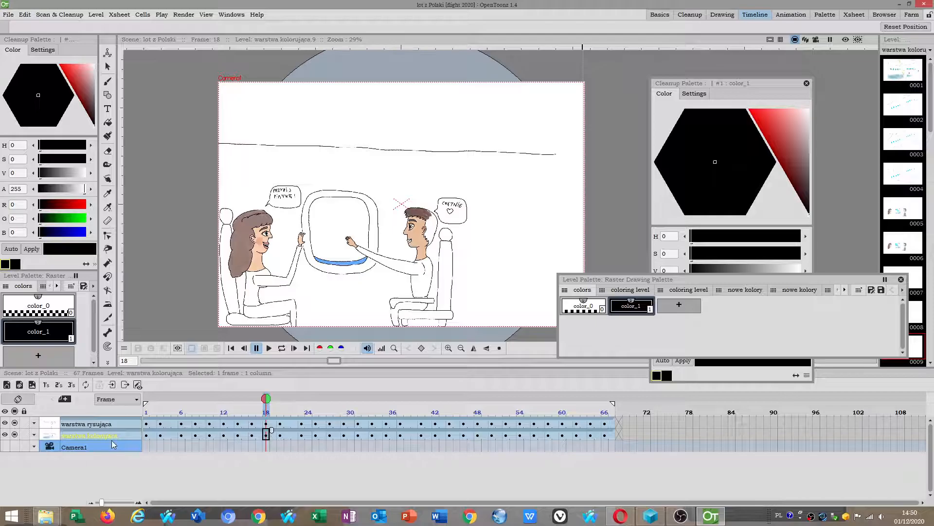
pyautogui.click(8, 14)
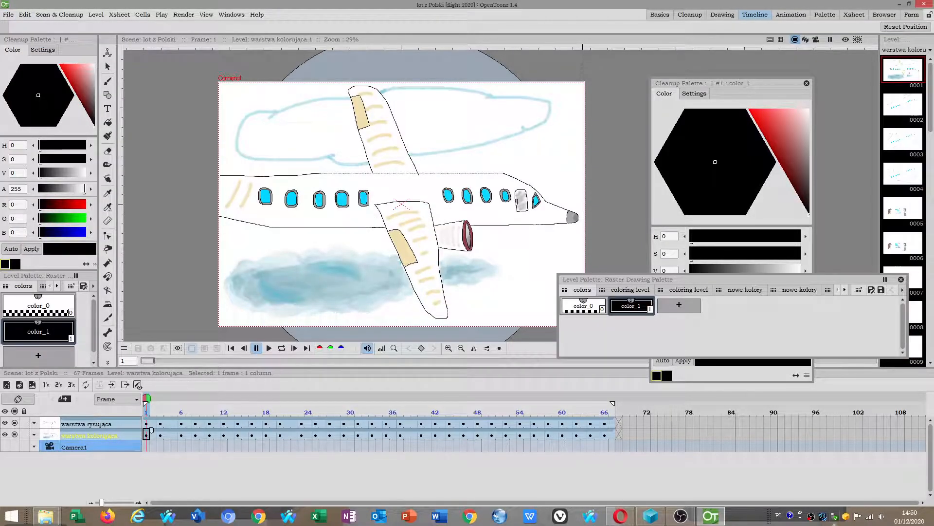
pyautogui.click(680, 516)
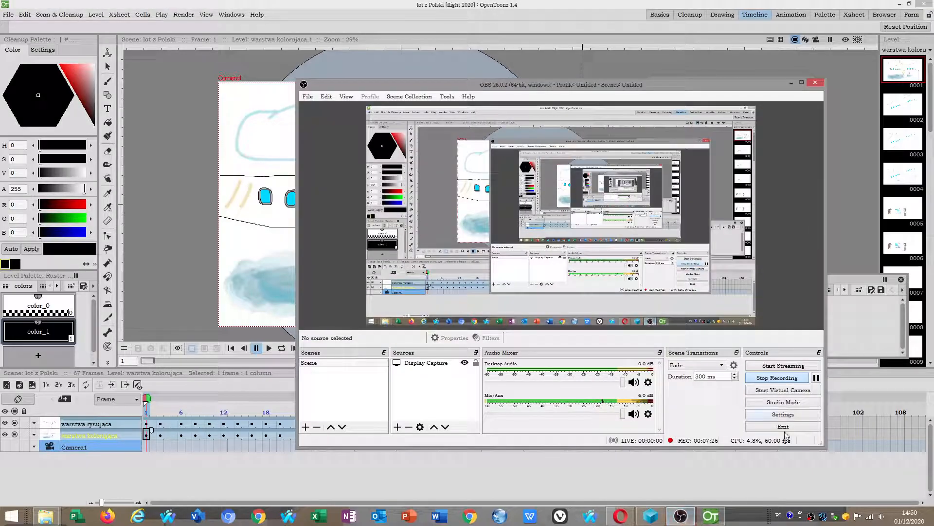